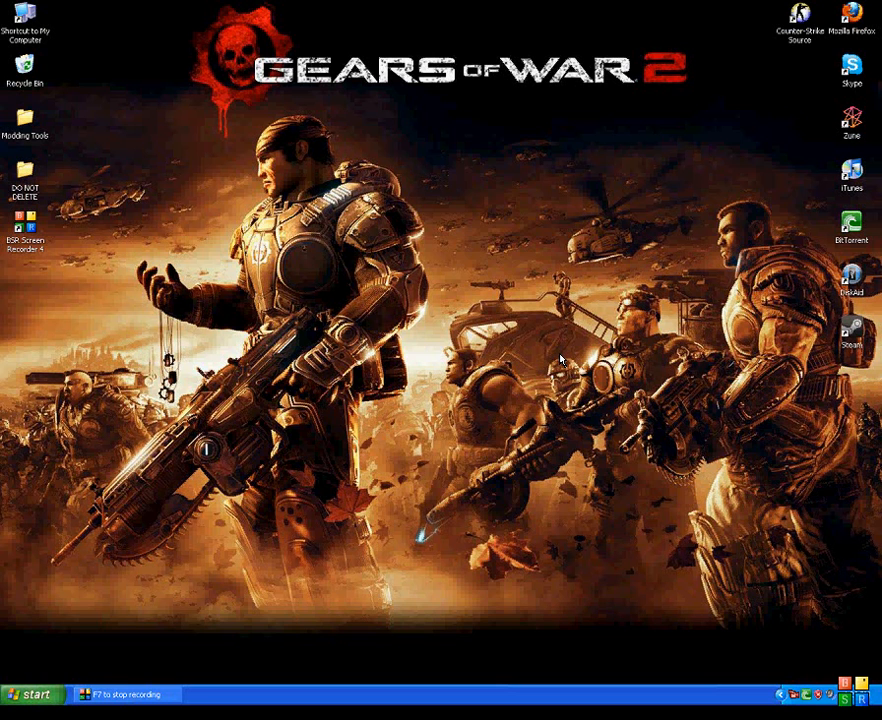
mouse_move(608, 428)
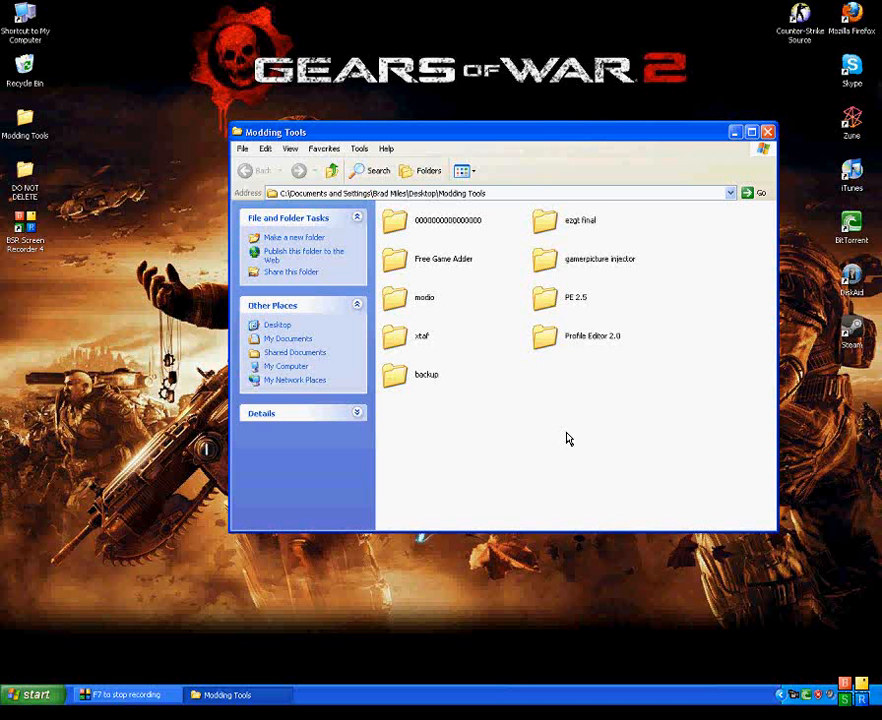
mouse_move(556, 464)
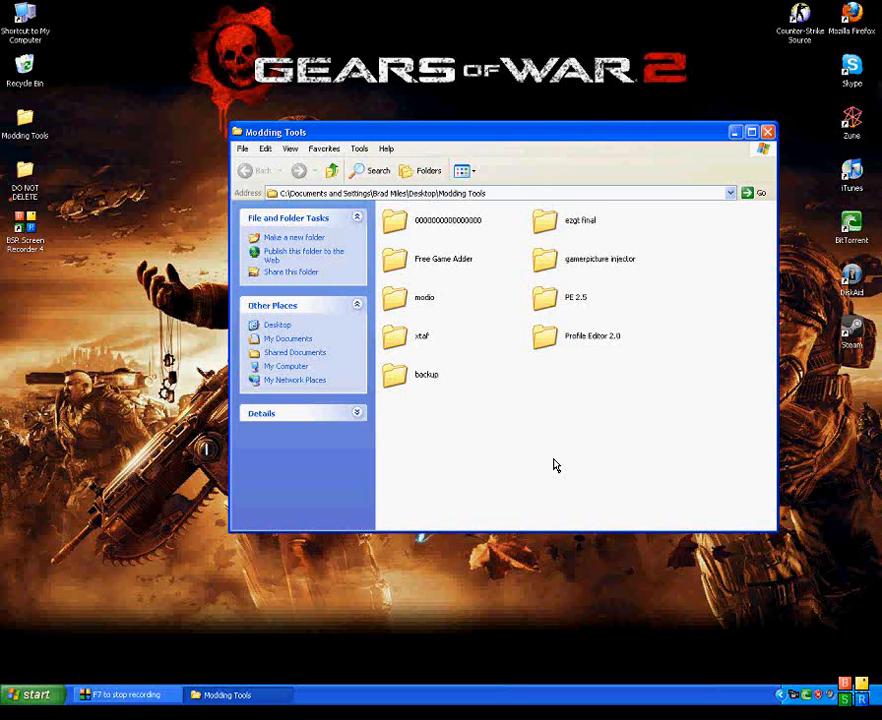
mouse_move(496, 386)
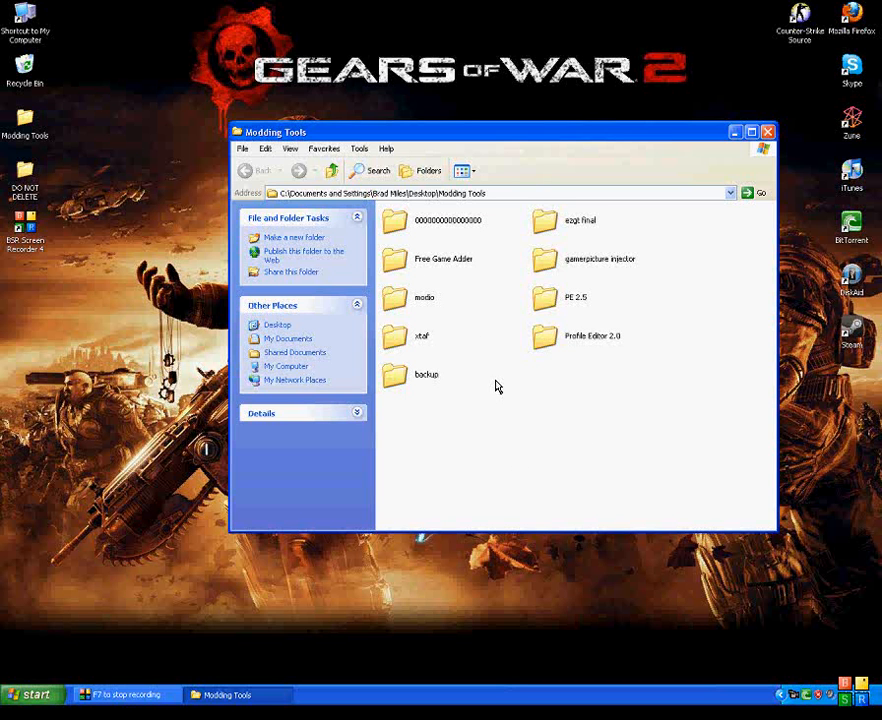
Launch USBXTAFGUI_v31 from the xtaf folder and open the connected USB drive.
double_click(396, 336)
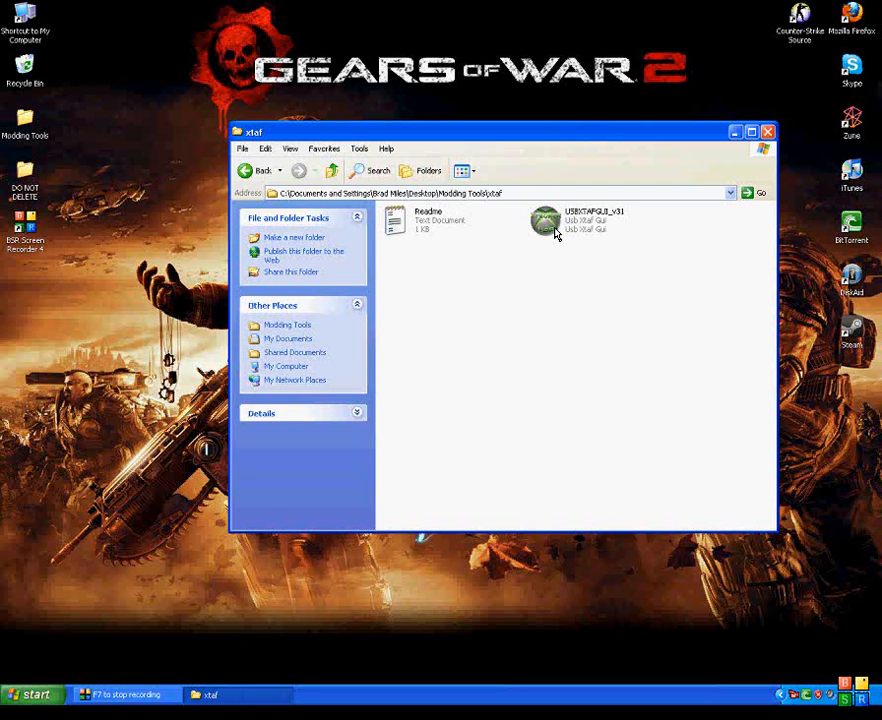
double_click(544, 218)
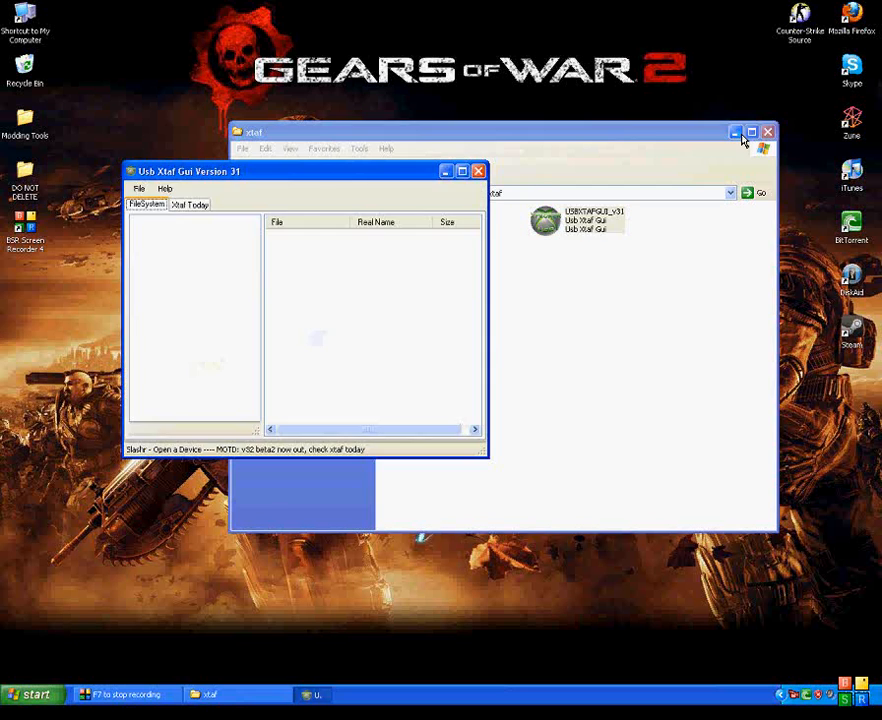
left_click(146, 188)
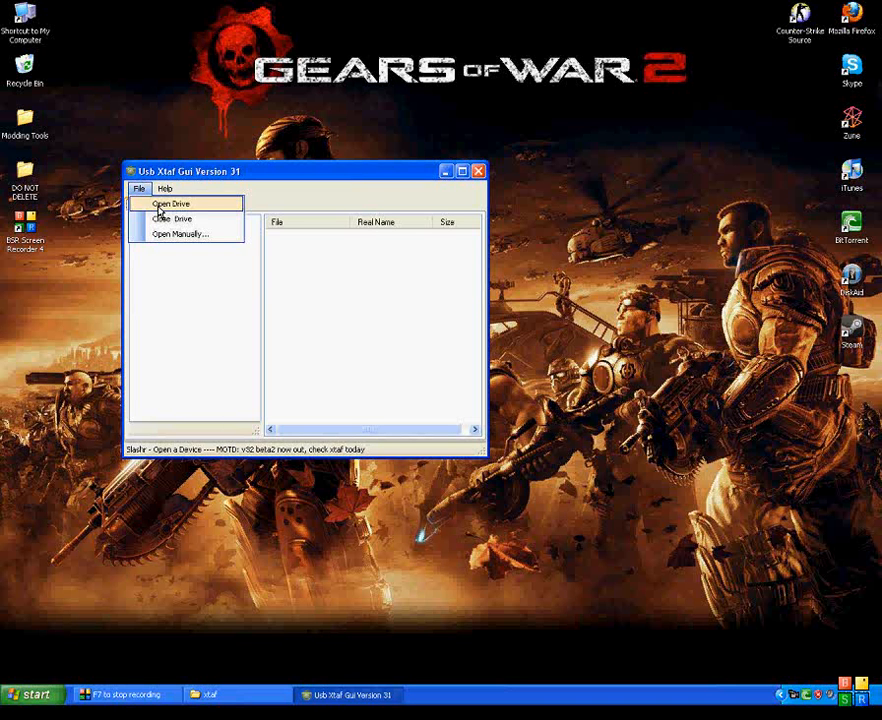
left_click(180, 204)
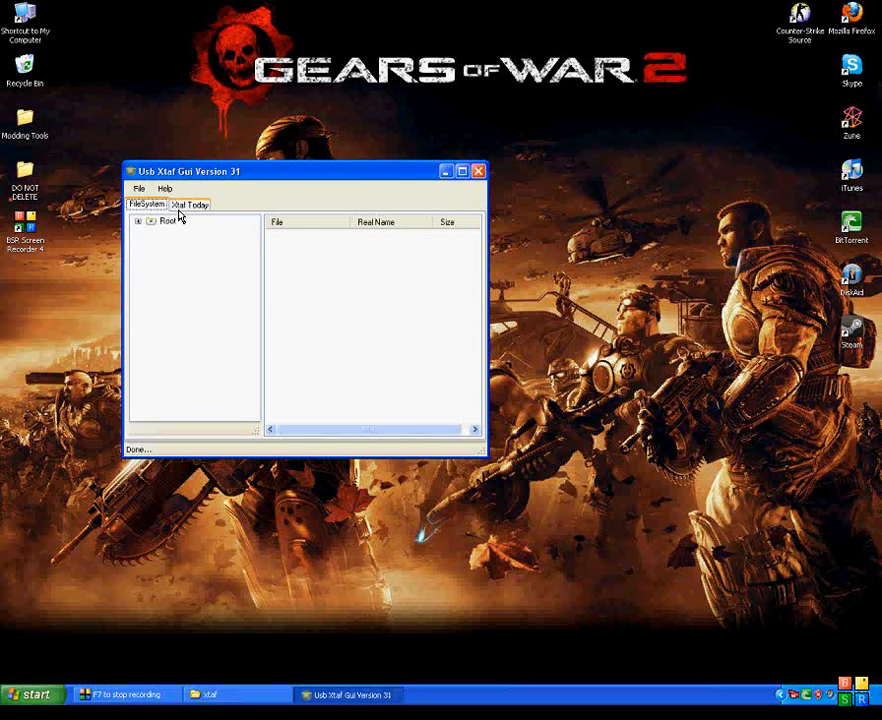
Expand Root > Content to the profile folder and extract the profile file to the desktop.
left_click(142, 224)
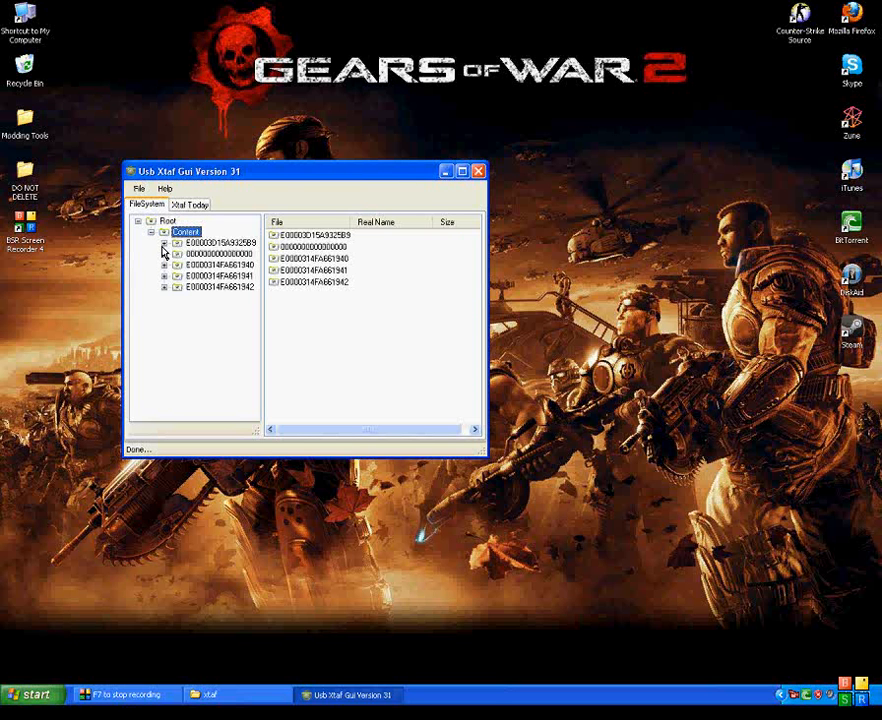
left_click(168, 256)
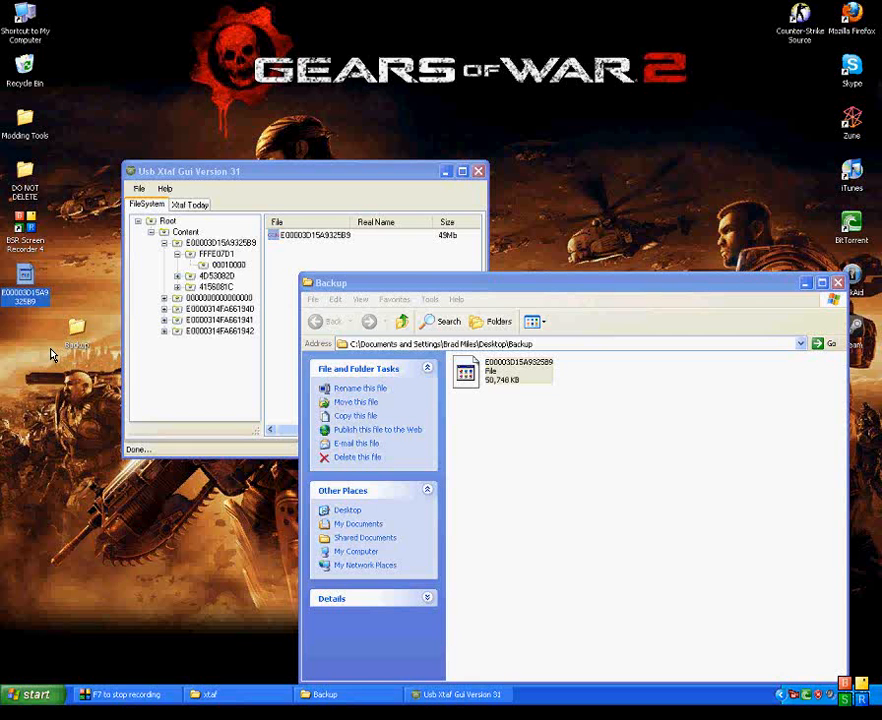
left_click(832, 282)
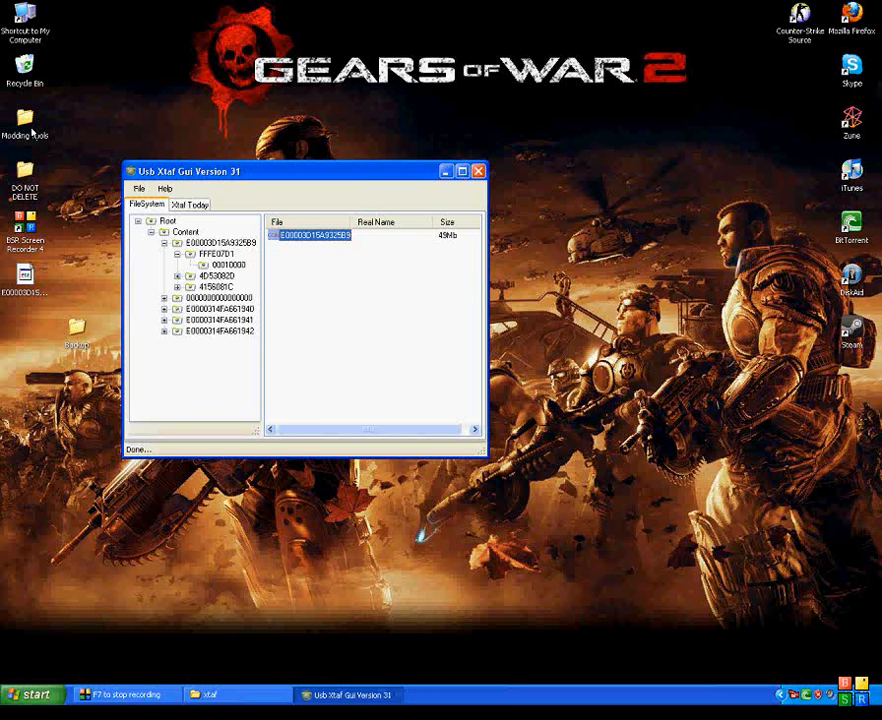
double_click(34, 118)
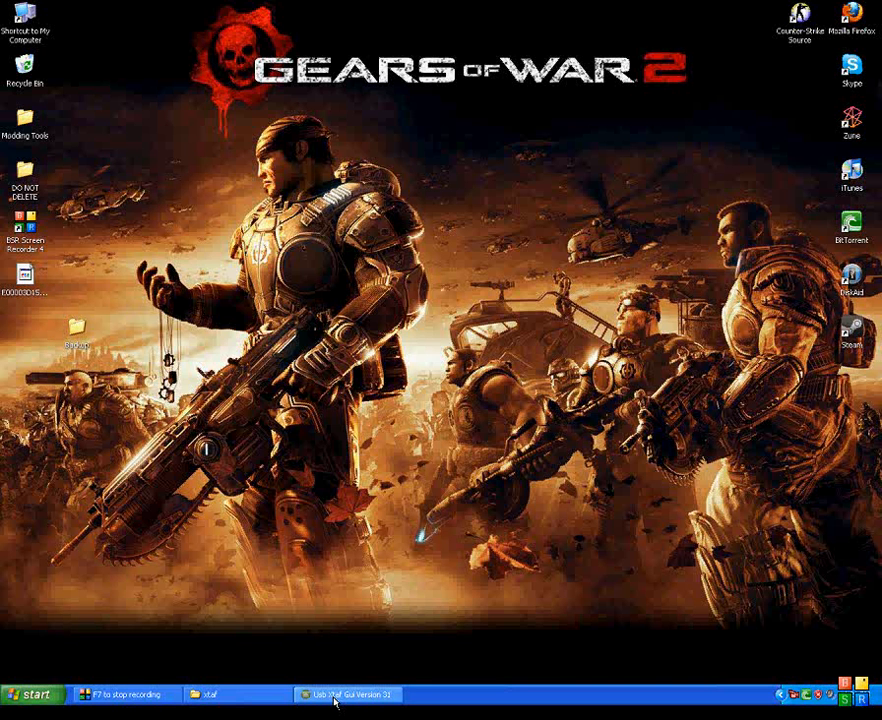
Switch Explorer to the PE 2.5 folder holding the Profile Editor.
left_click(212, 688)
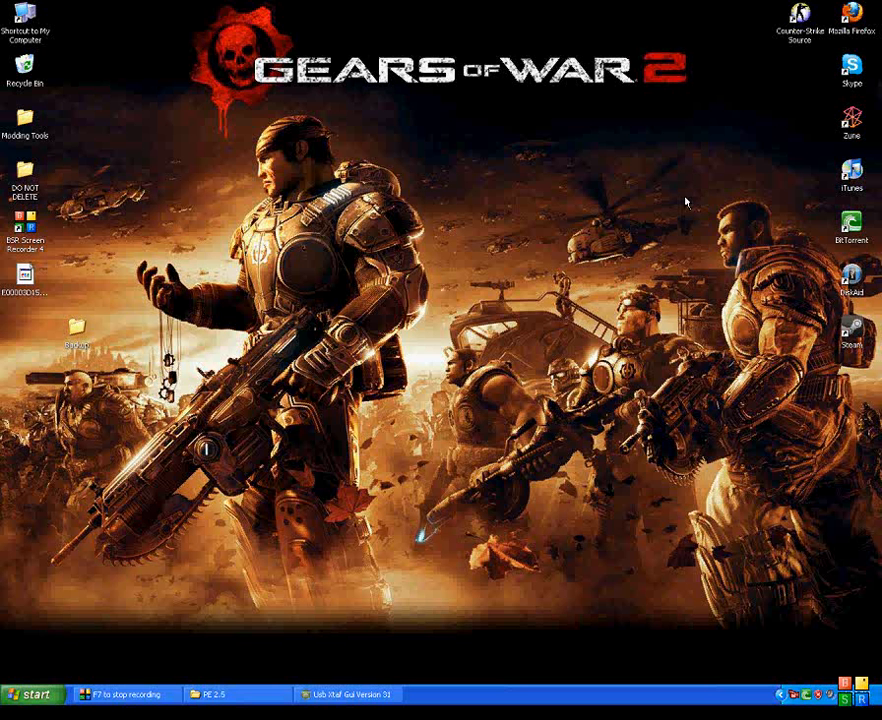
mouse_move(680, 206)
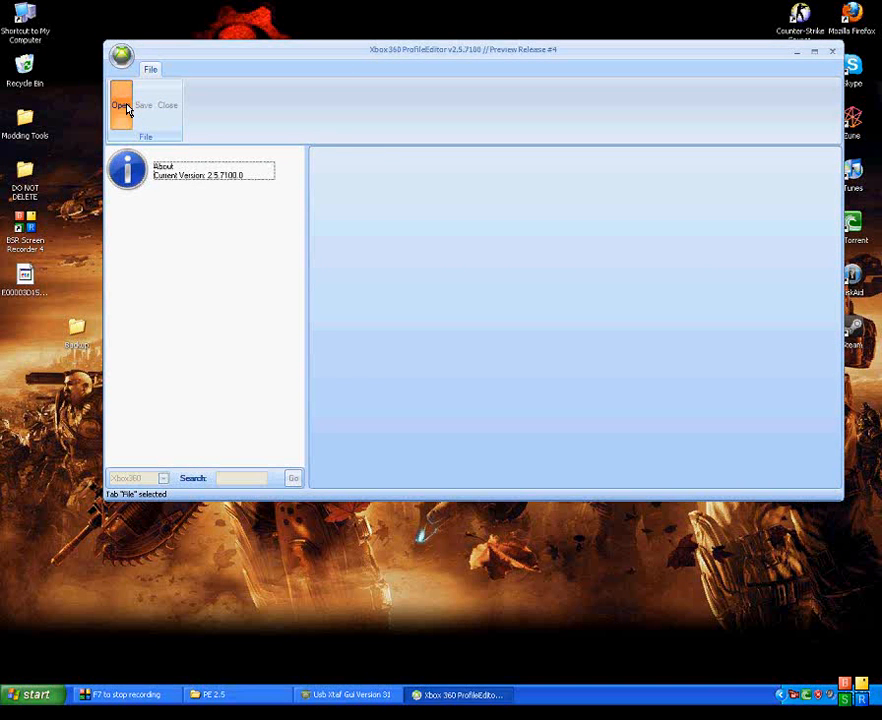
Open the E0000… profile package from the Desktop so it mounts.
left_click(120, 104)
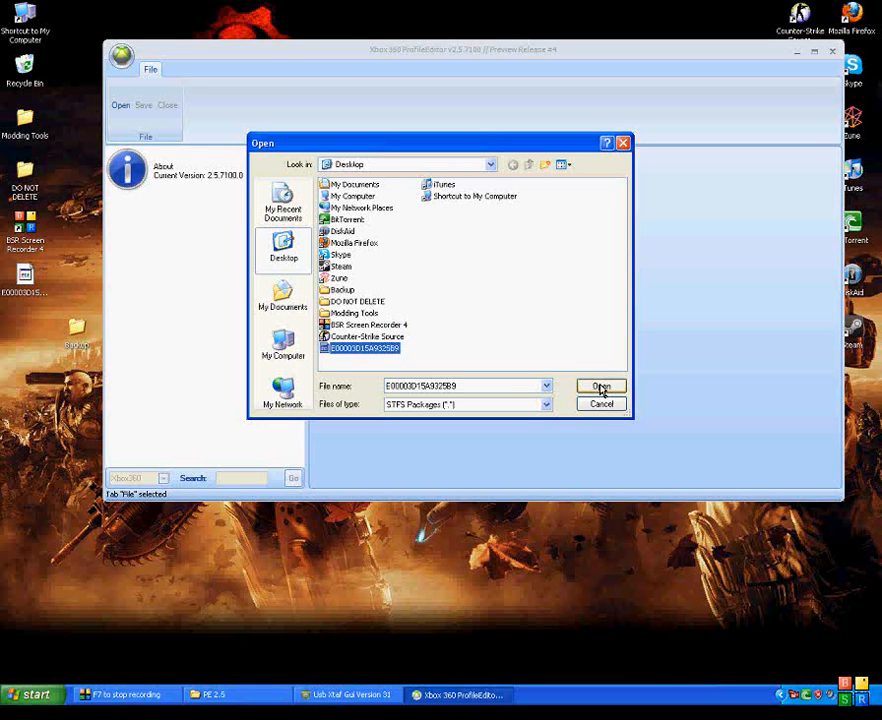
left_click(600, 386)
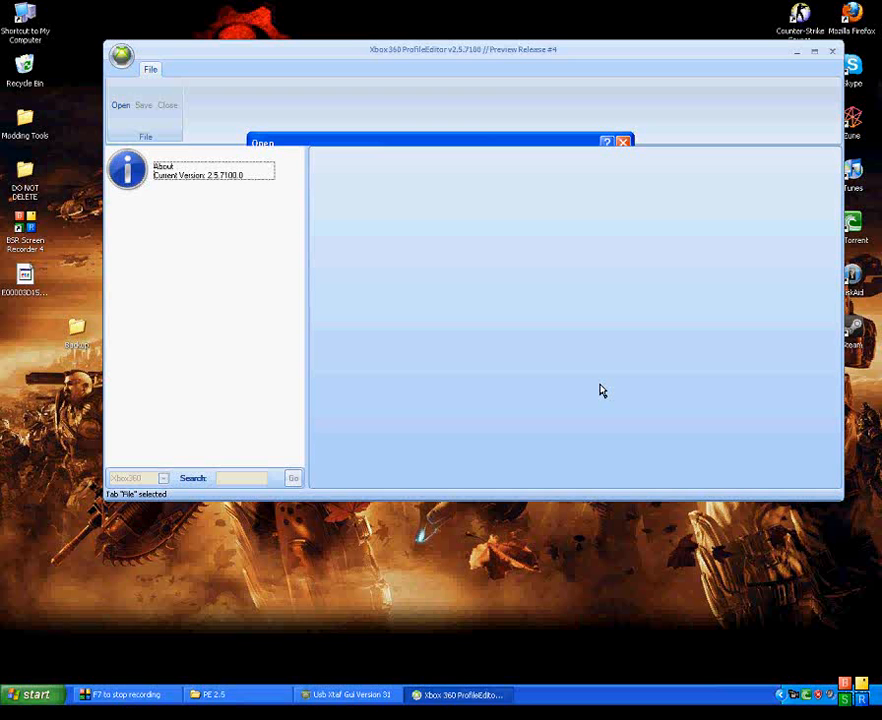
mouse_move(480, 538)
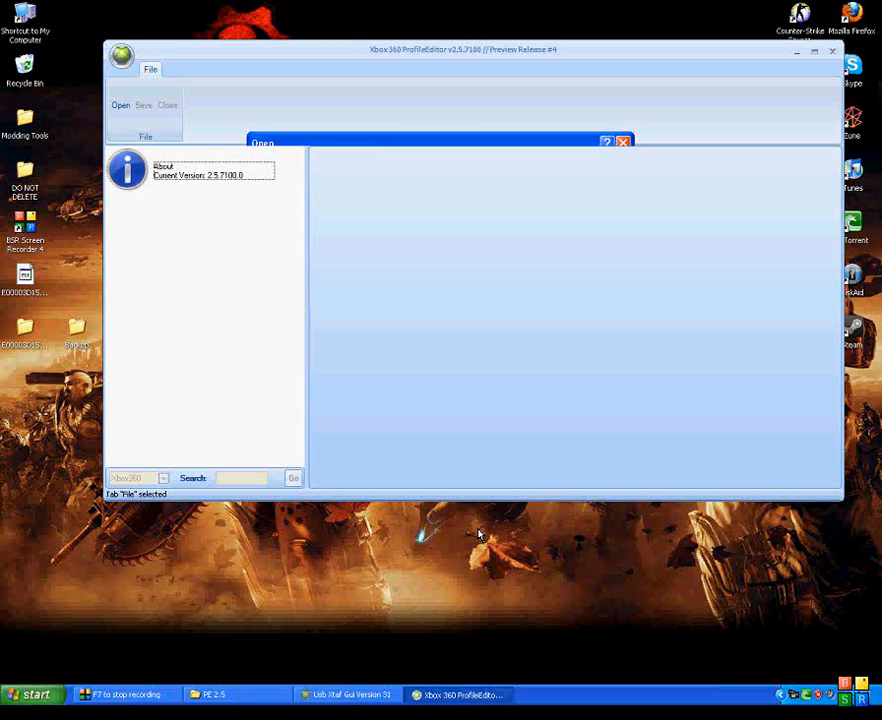
mouse_move(20, 328)
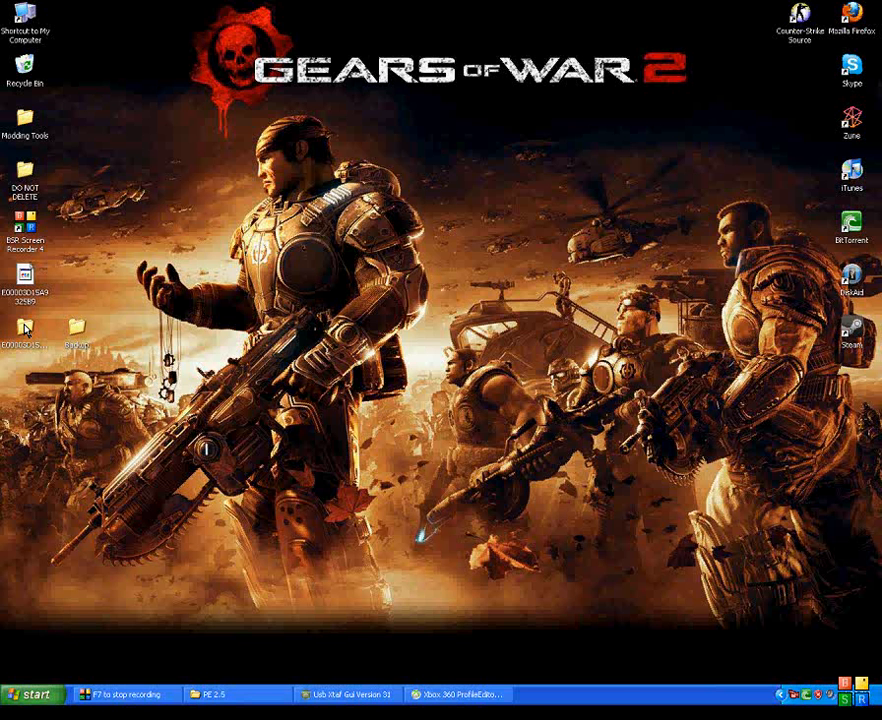
Open the profile's _Mount folder on the desktop, then launch Firefox from the Start menu.
double_click(20, 296)
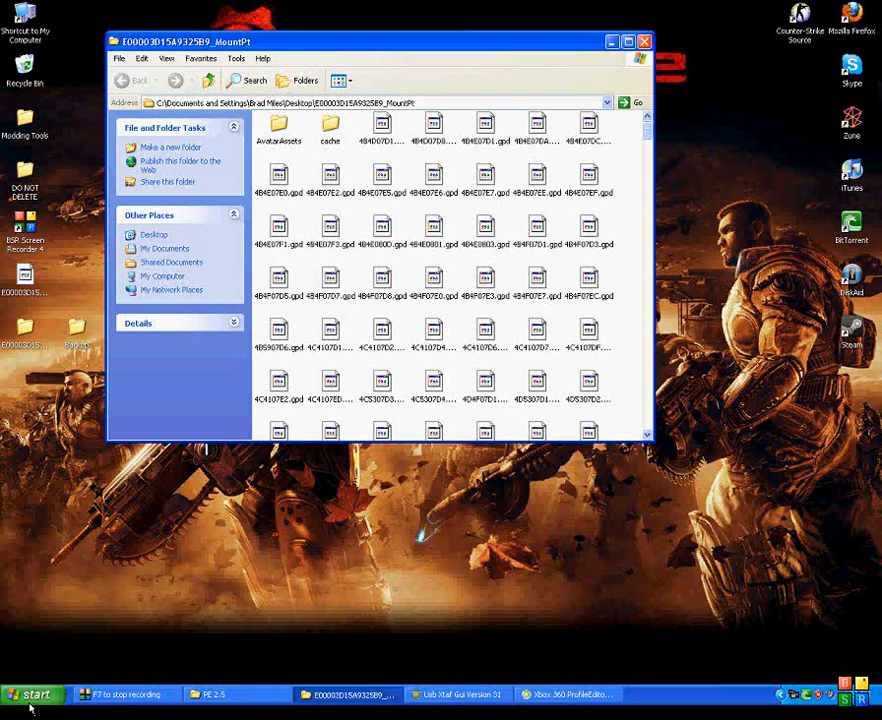
left_click(36, 688)
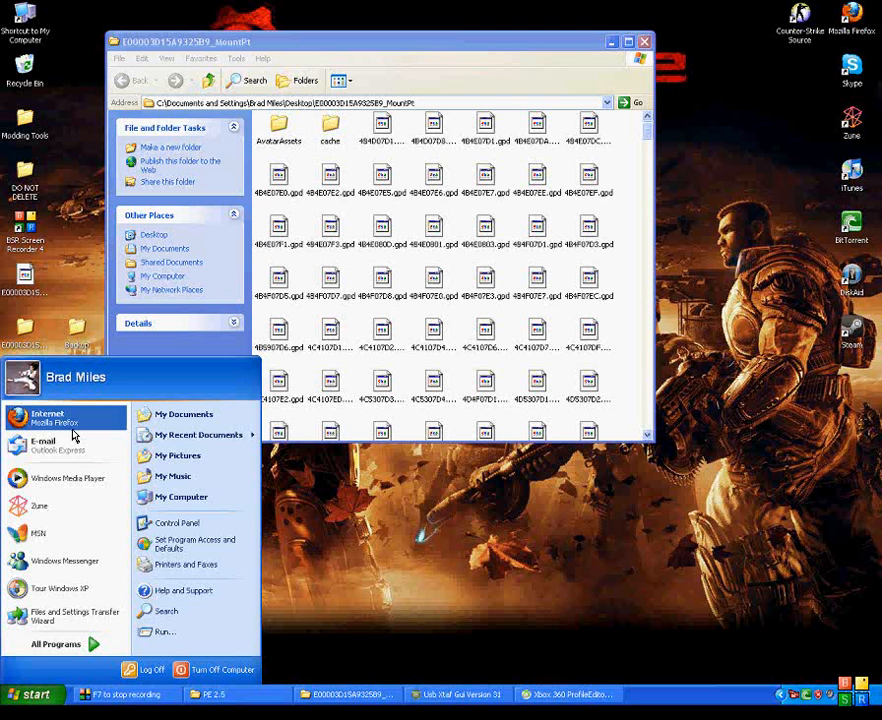
left_click(76, 432)
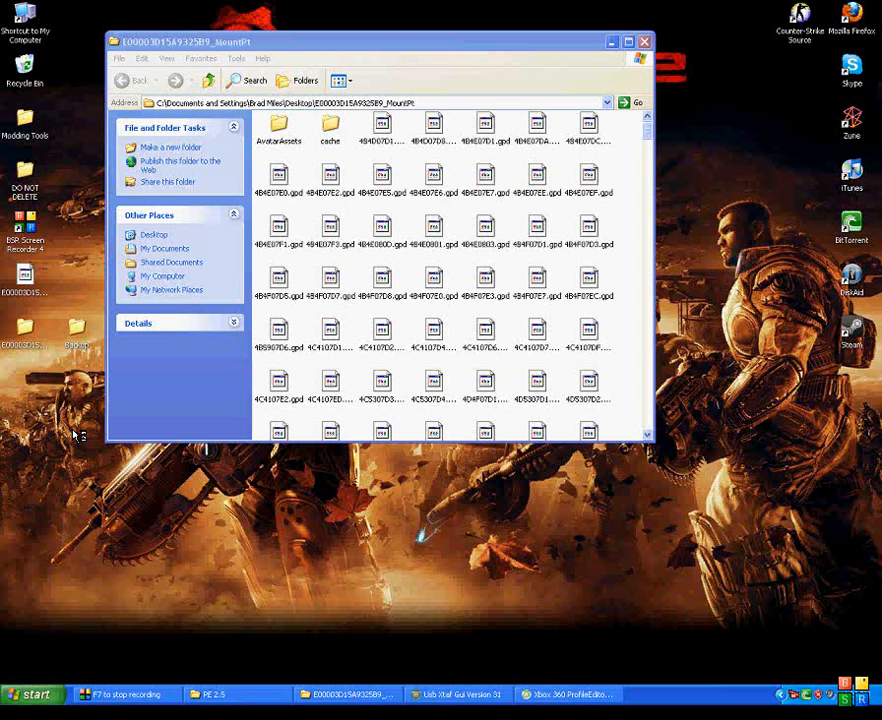
mouse_move(56, 516)
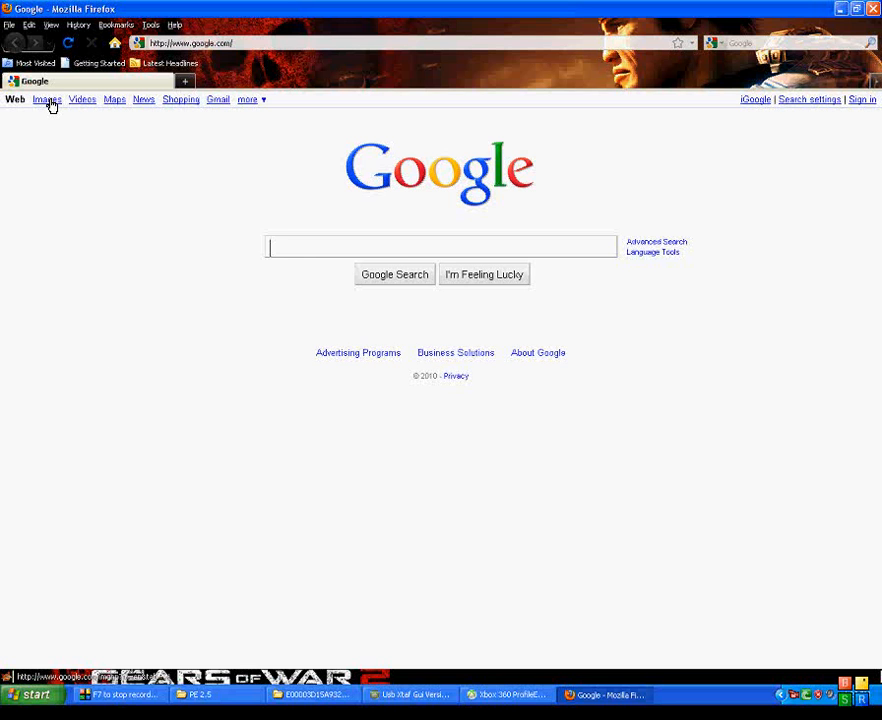
Search Google Images for 'cod 32x32' filtered to exactly 32×32 pixel images.
left_click(48, 100)
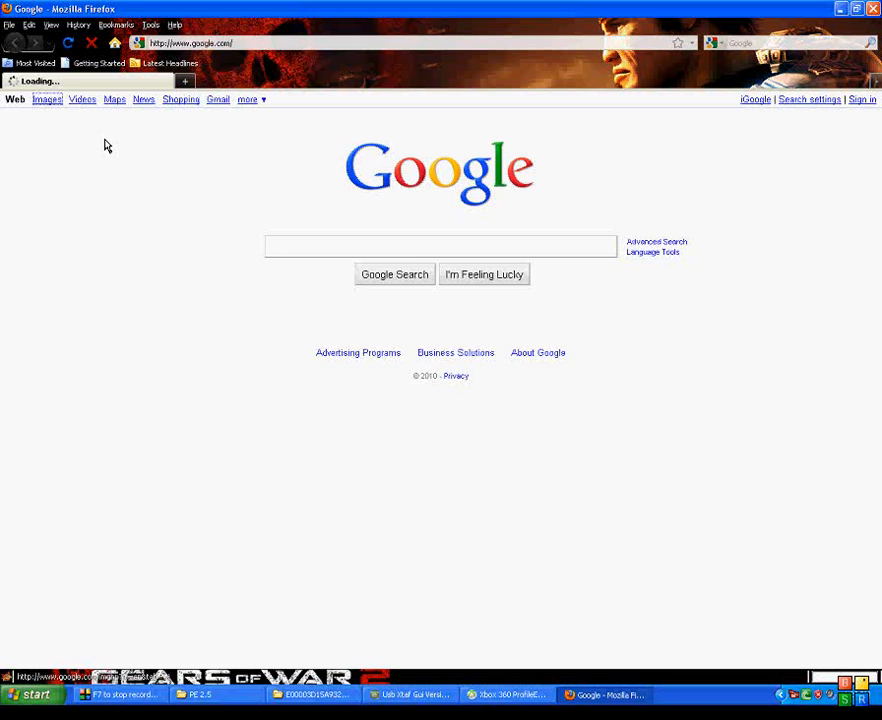
left_click(48, 100)
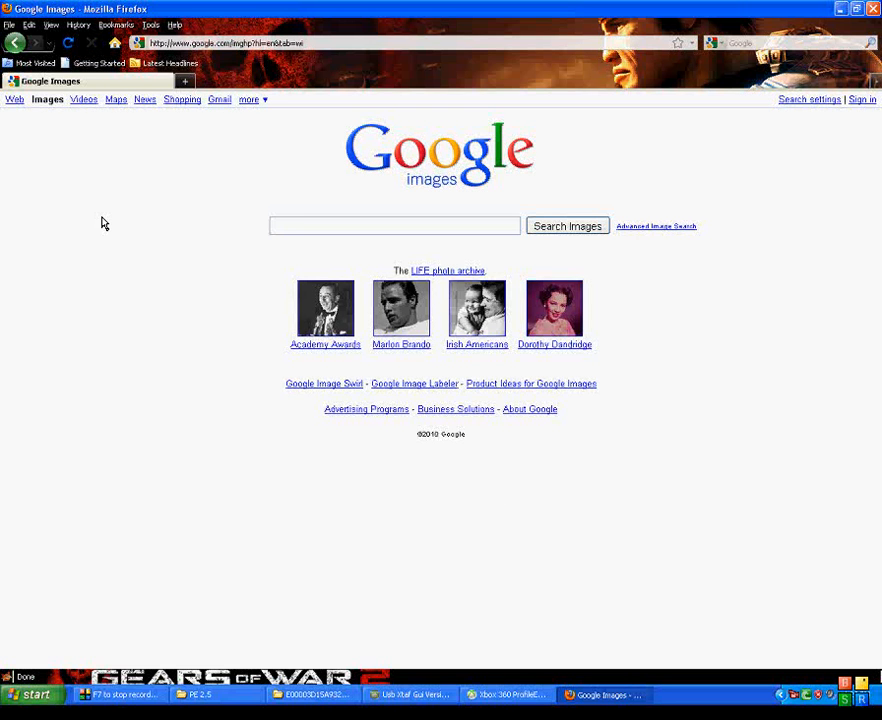
type("cod 32x32")
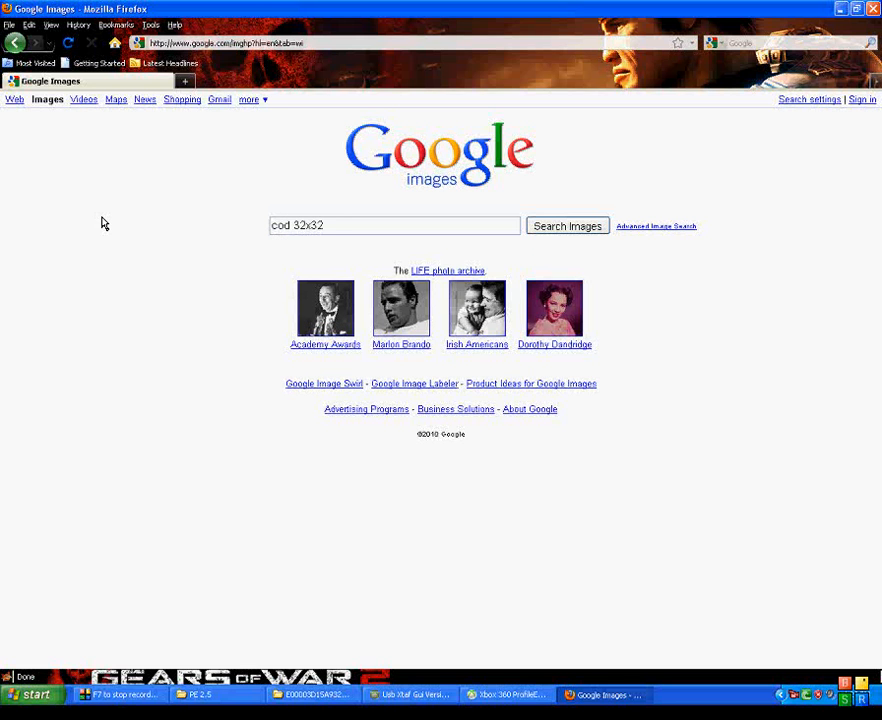
left_click(568, 224)
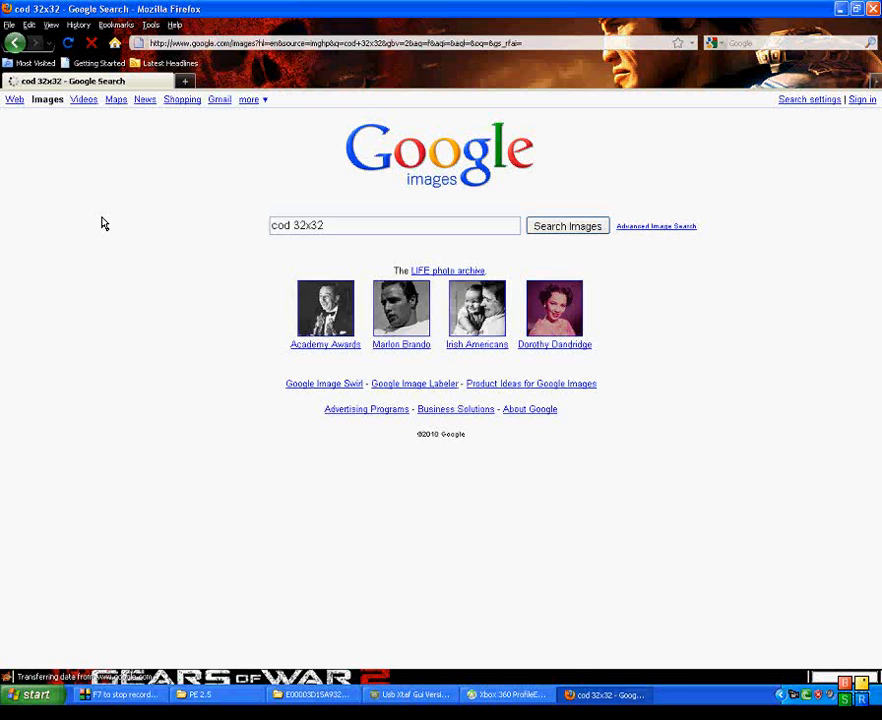
left_click(568, 224)
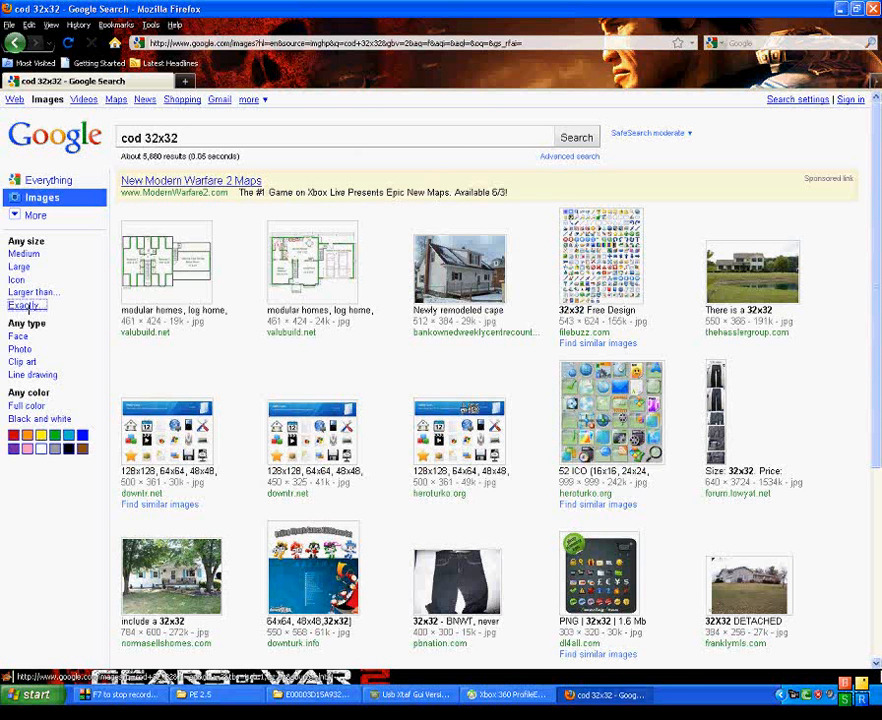
left_click(22, 304)
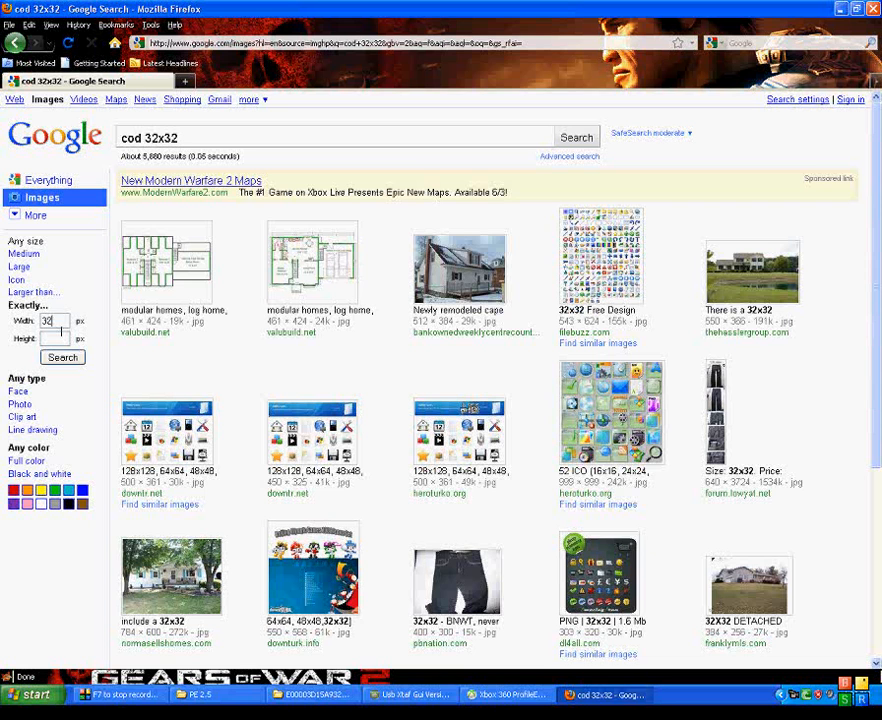
left_click(60, 356)
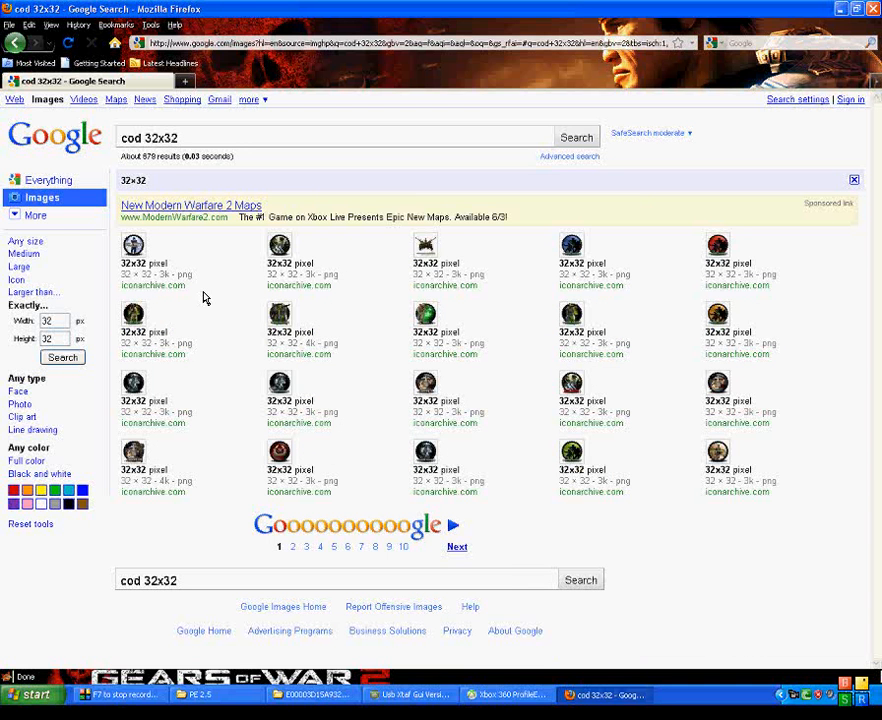
mouse_move(132, 244)
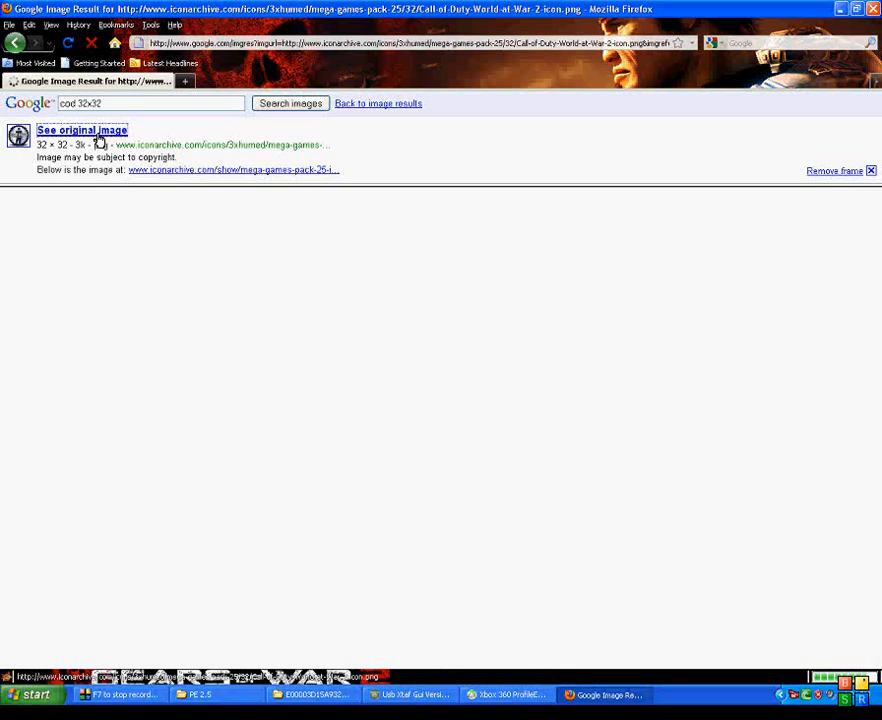
Save the original 32×32 Call of Duty World at War 2 icon to the Desktop.
left_click(84, 128)
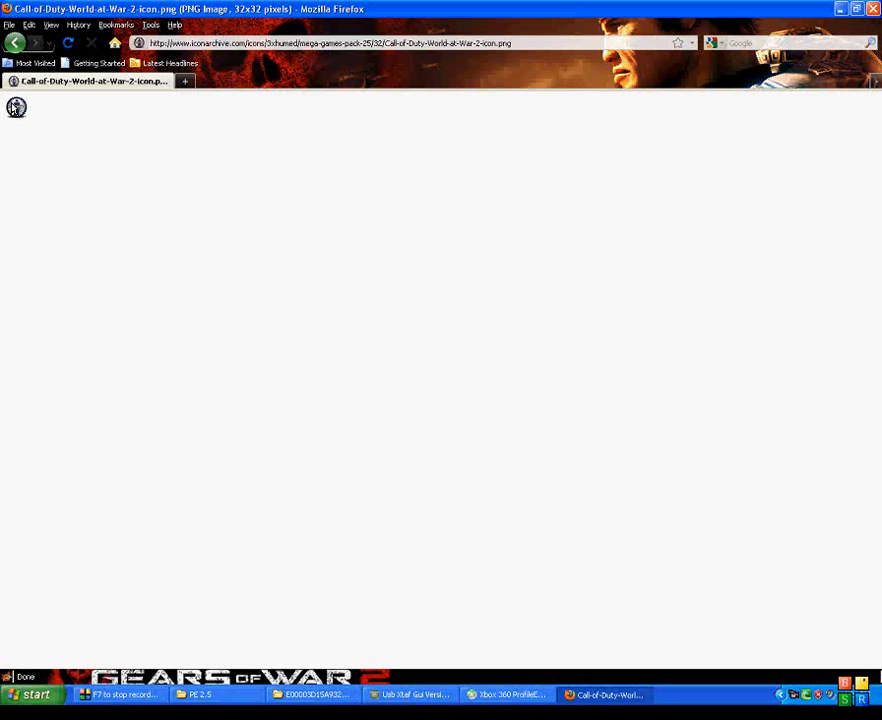
right_click(22, 108)
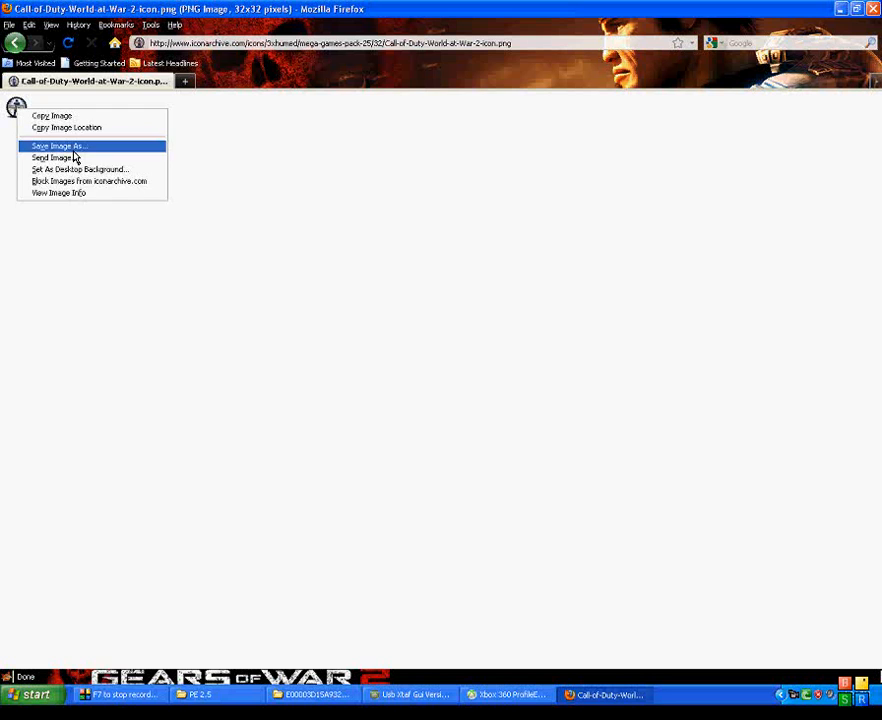
left_click(80, 146)
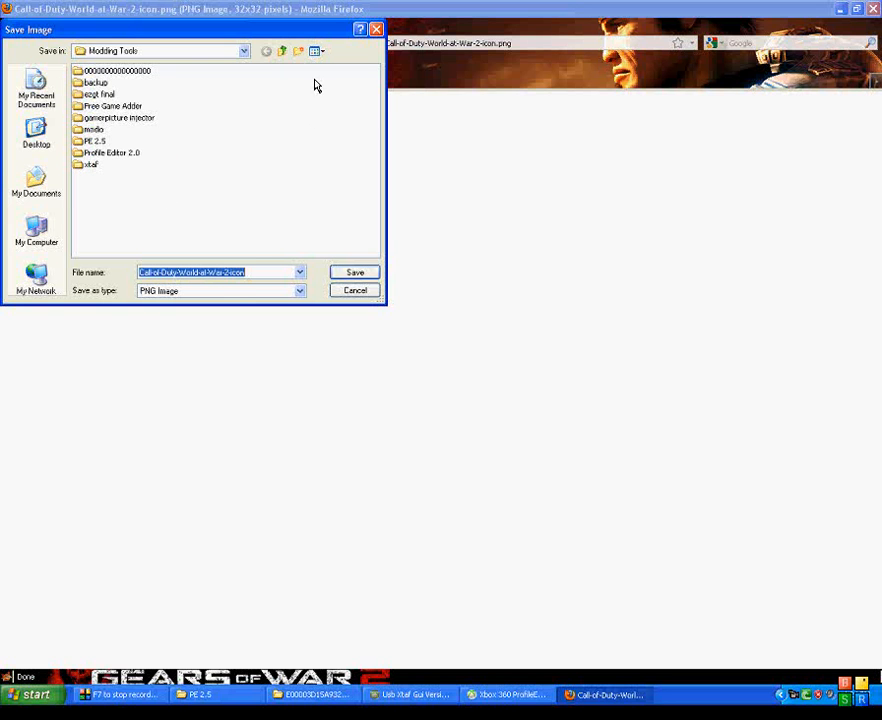
left_click(36, 130)
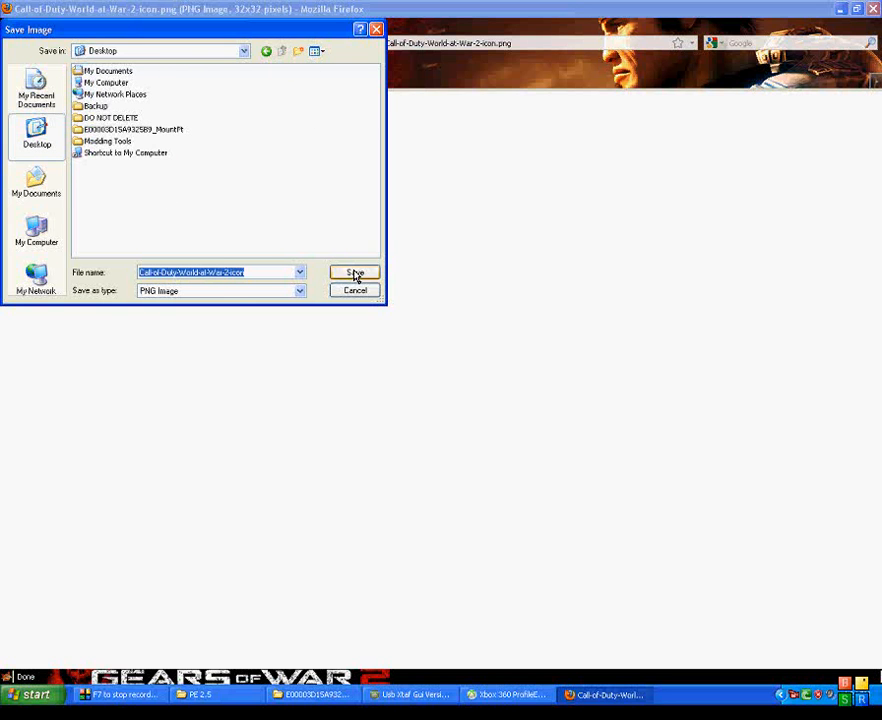
left_click(354, 272)
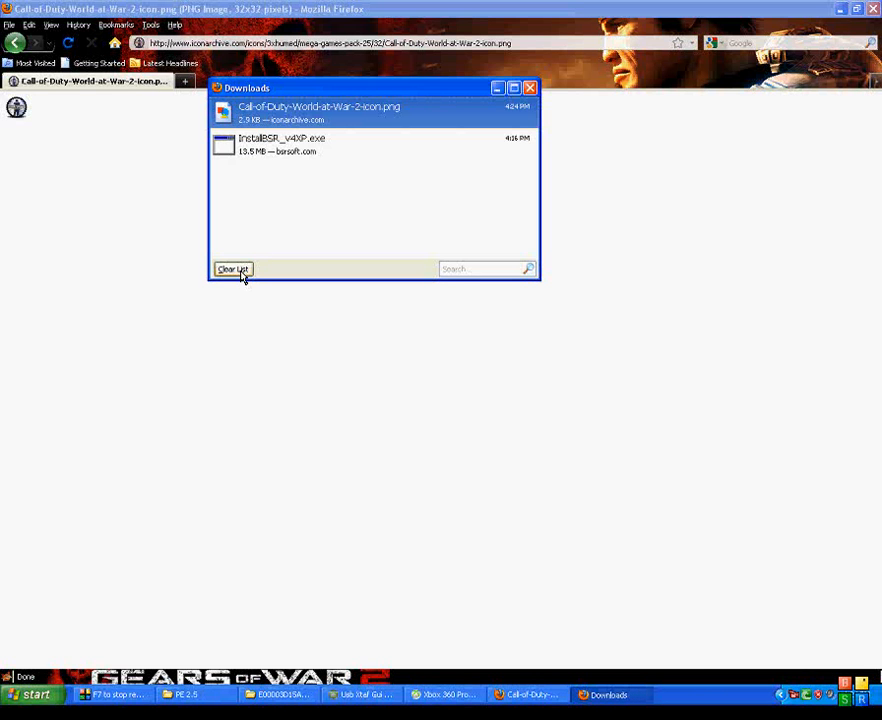
Clear the finished downloads list and close the Downloads window.
left_click(234, 268)
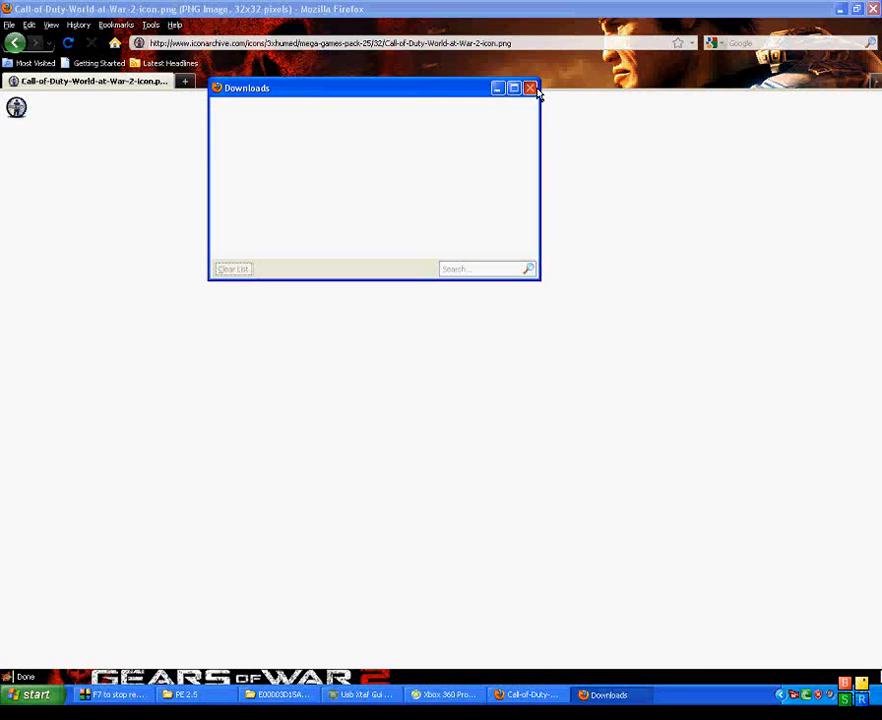
left_click(530, 88)
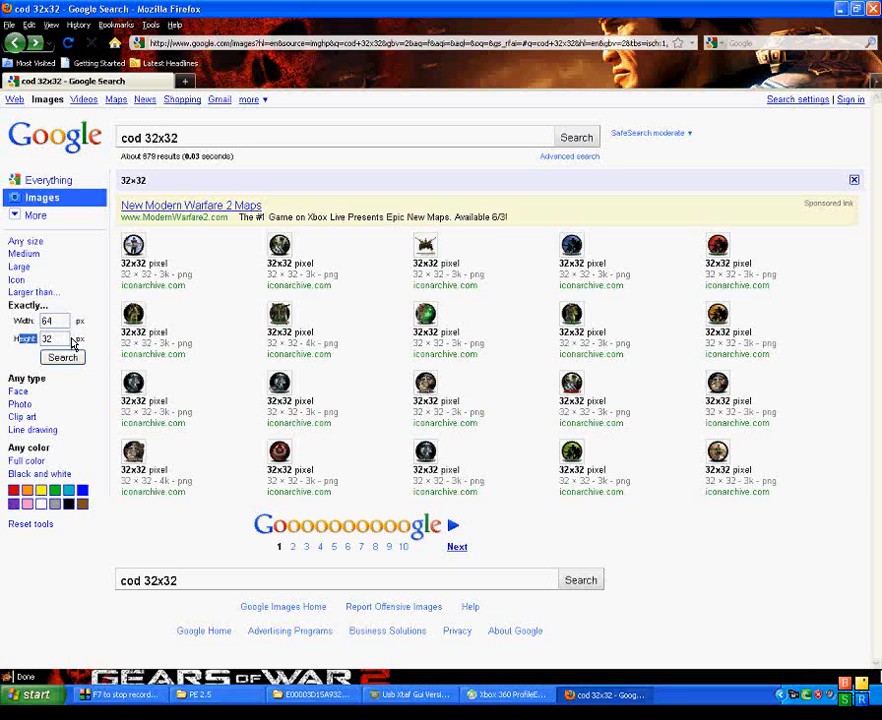
Refilter results to 64×64, open the World at War icon and save it to the Desktop.
type("64")
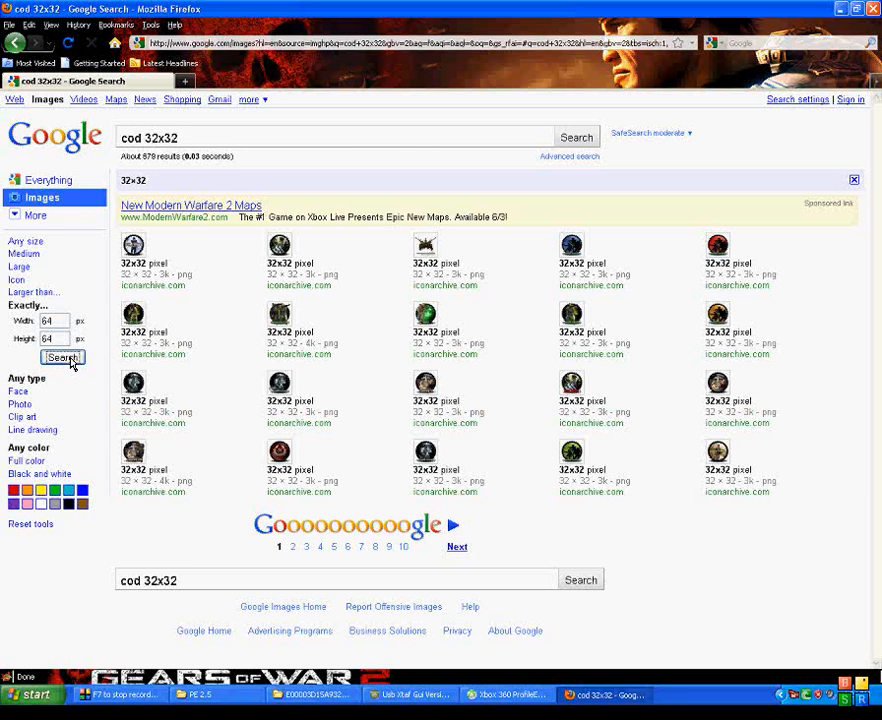
left_click(60, 356)
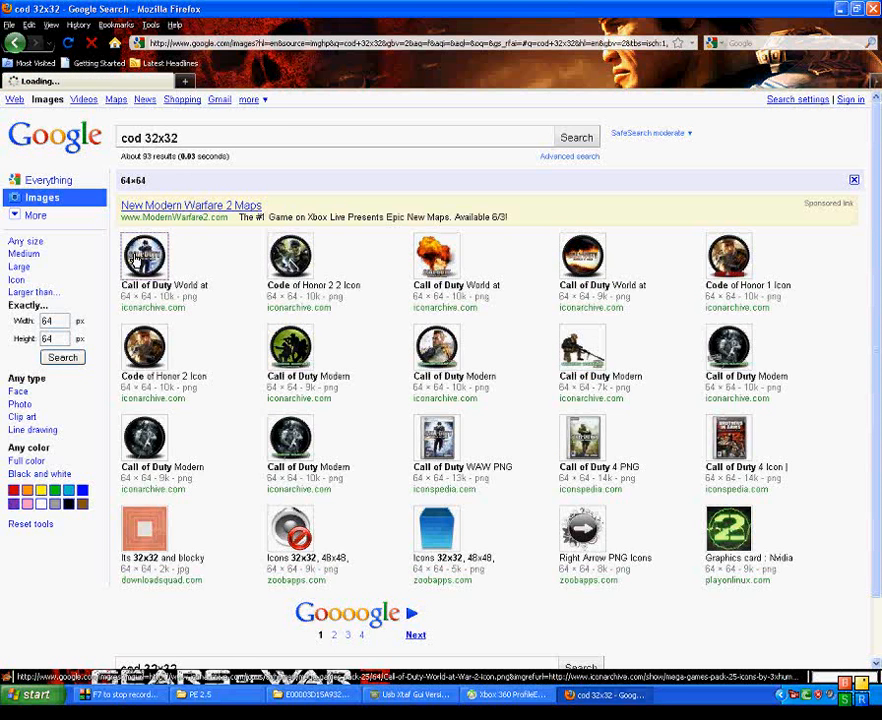
left_click(160, 262)
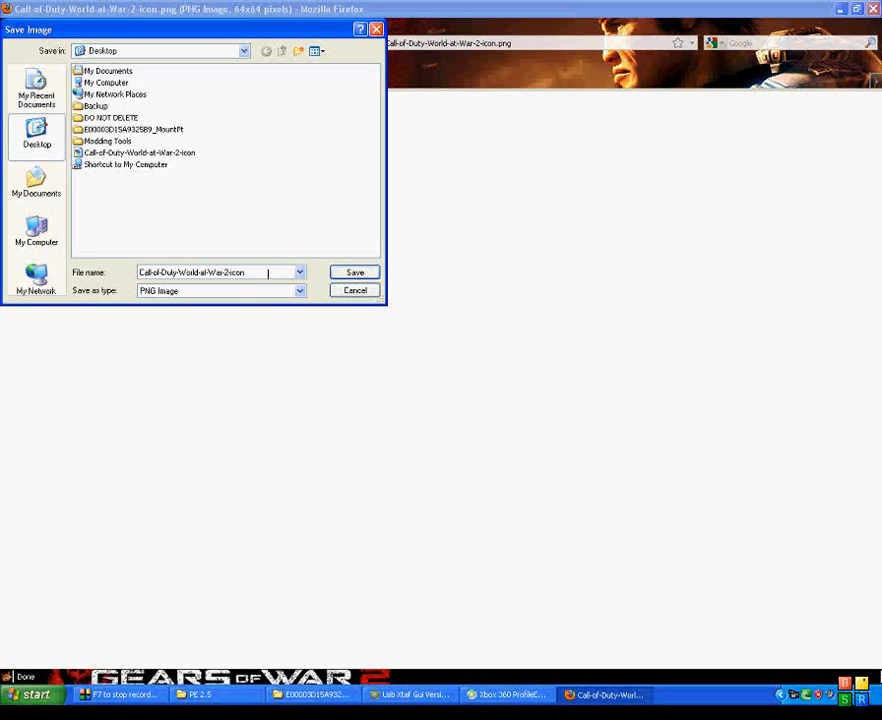
left_click(354, 272)
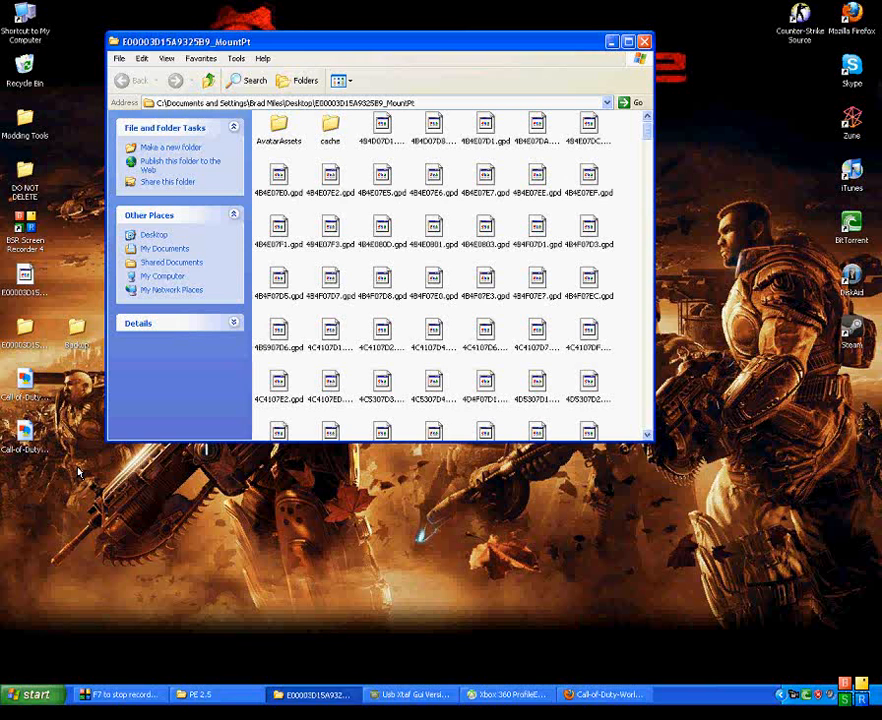
Drop the renamed tile icons into the mount folder, confirming Yes to All on file replace.
scroll("down", 3)
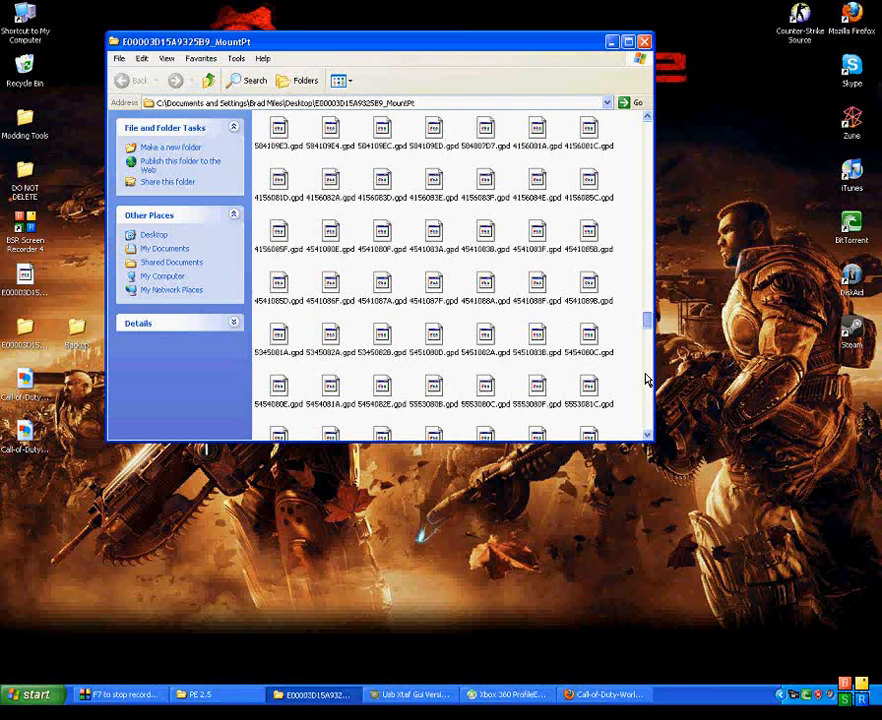
scroll("down", 3)
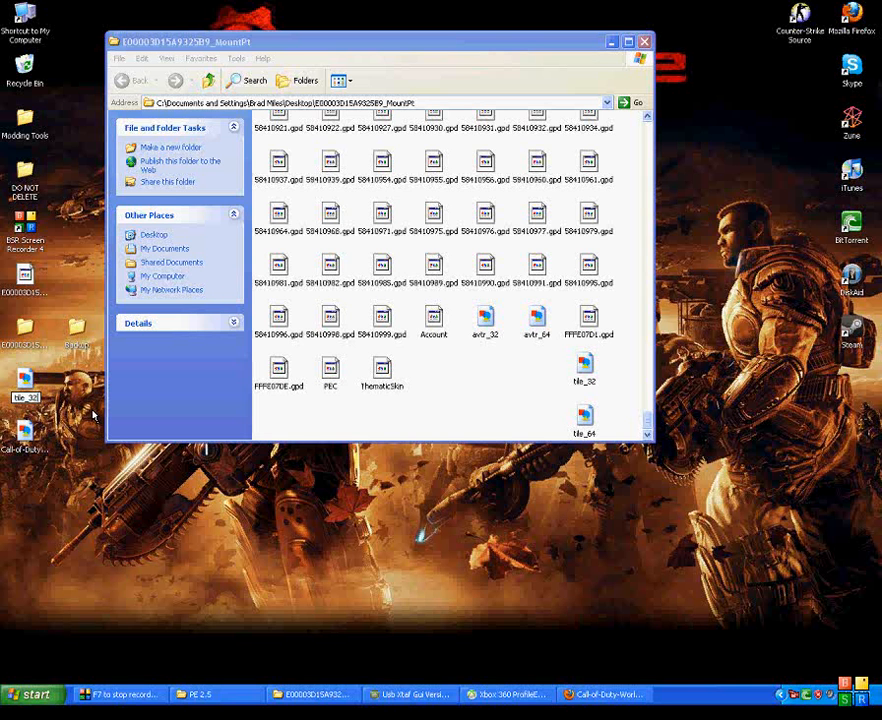
mouse_move(54, 452)
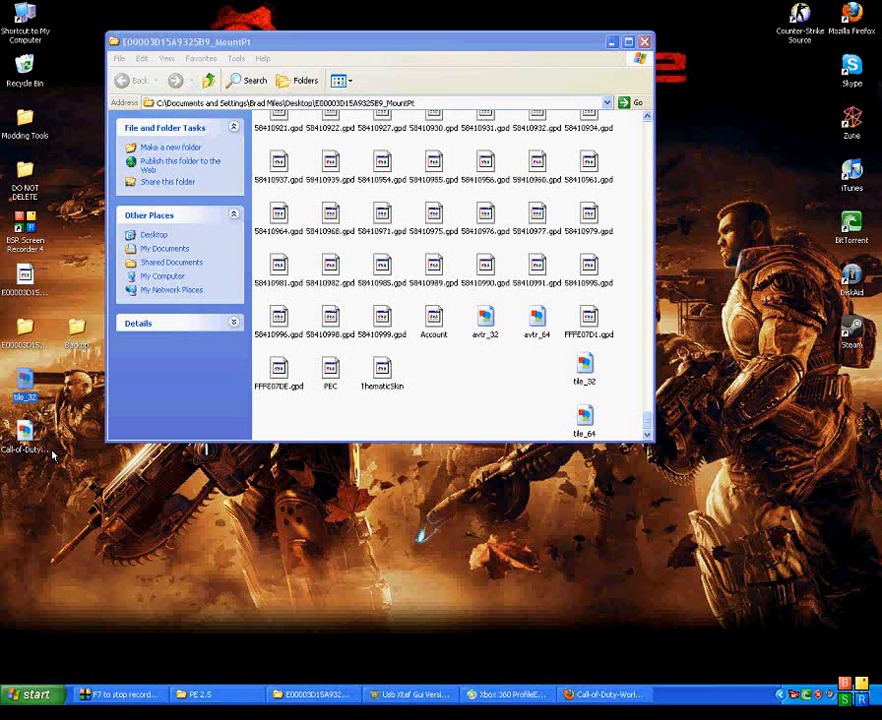
left_click(24, 430)
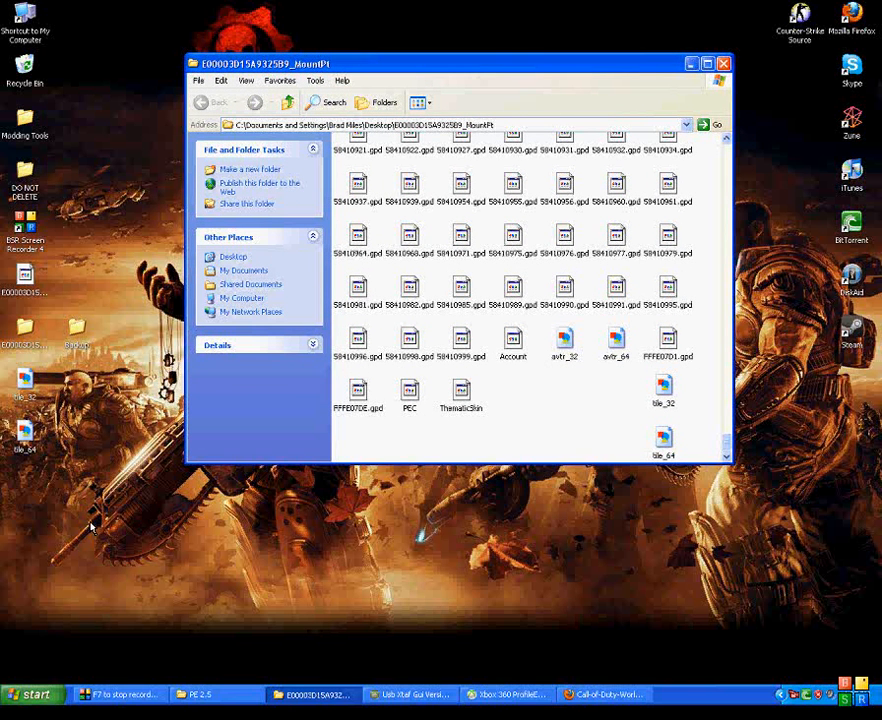
mouse_move(104, 500)
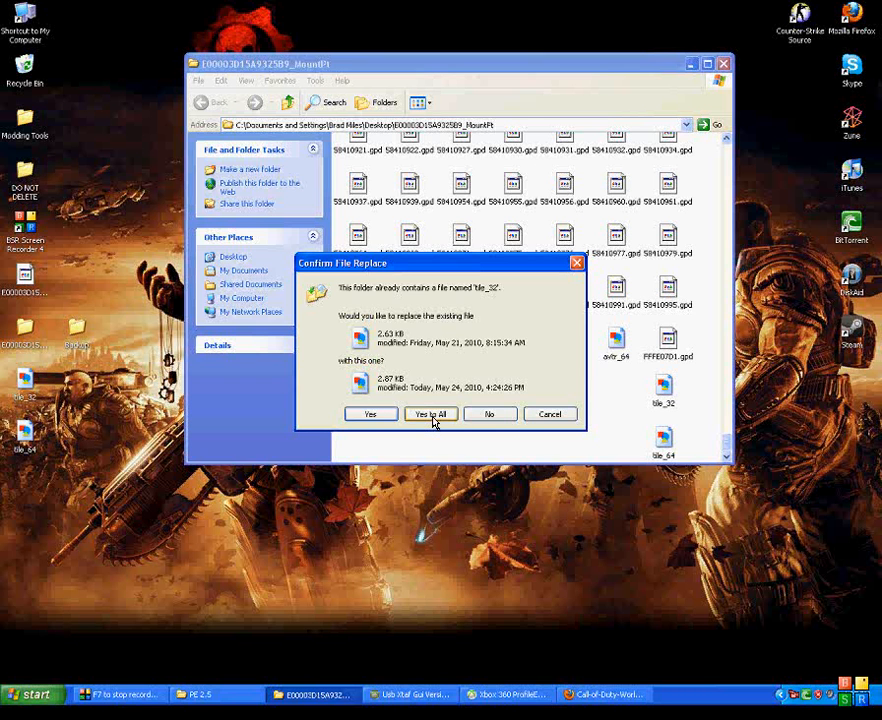
left_click(430, 414)
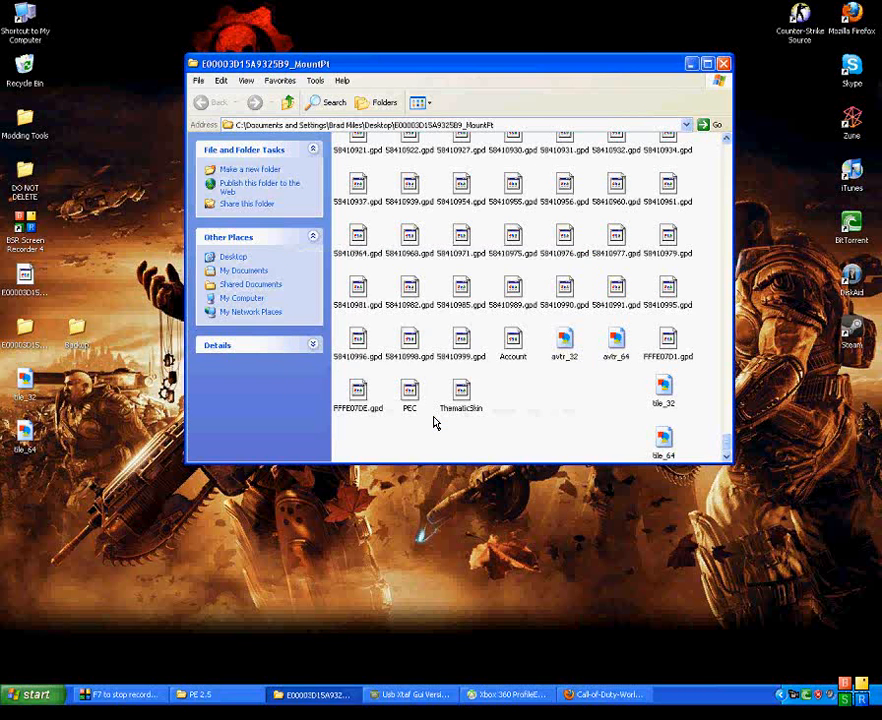
left_click(606, 392)
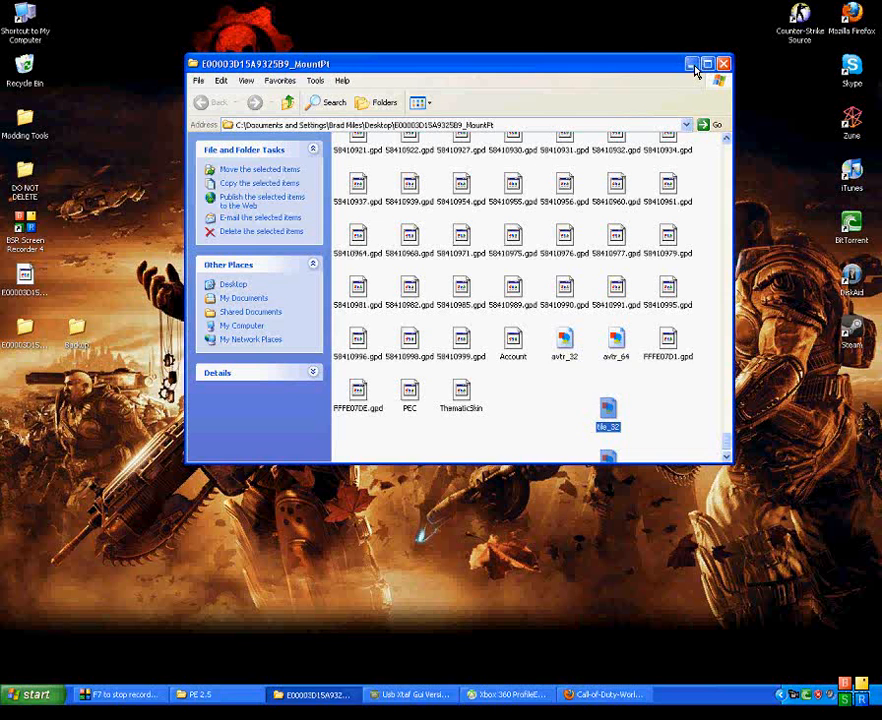
Preview tile_32 and tile_64 to confirm both show the Call of Duty icon.
double_click(608, 412)
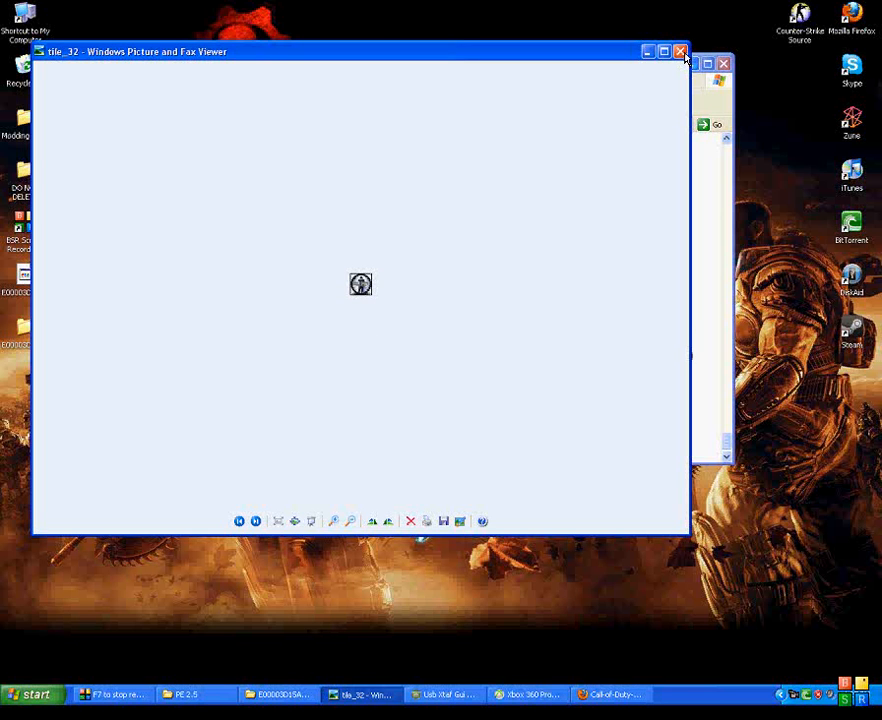
left_click(680, 52)
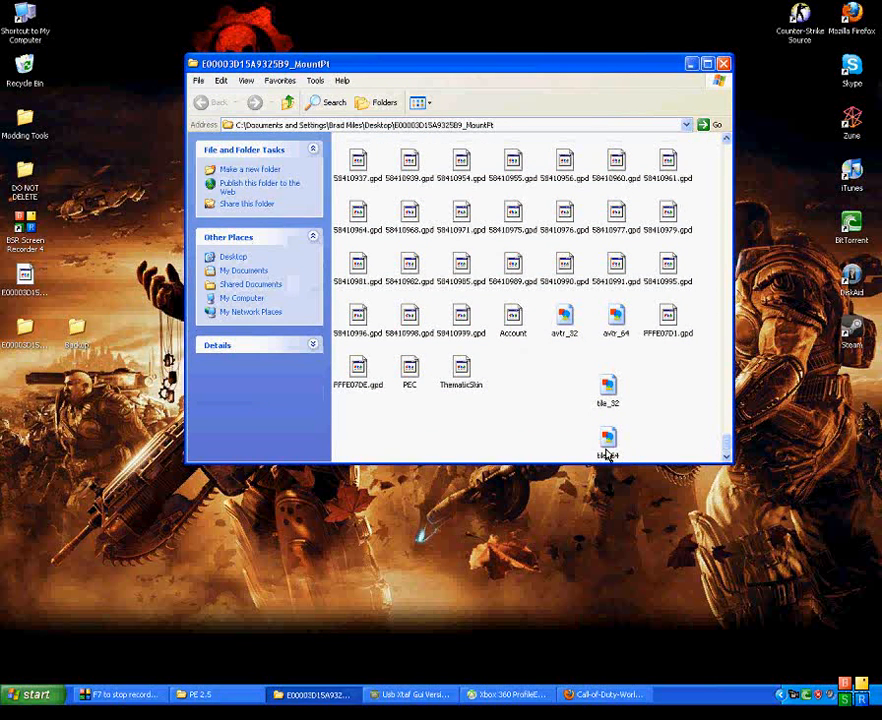
double_click(604, 440)
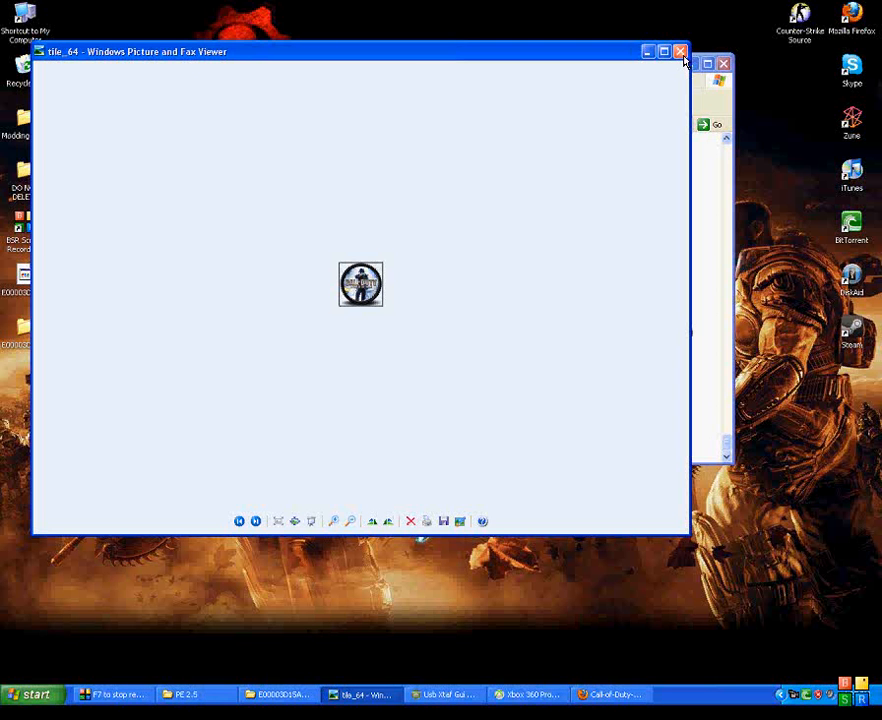
left_click(680, 50)
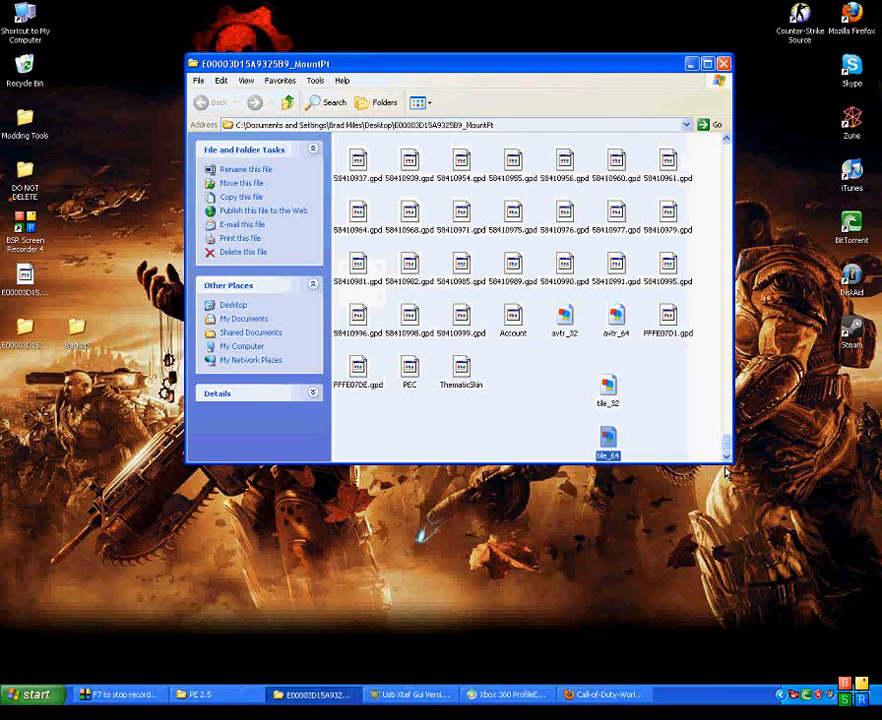
mouse_move(732, 424)
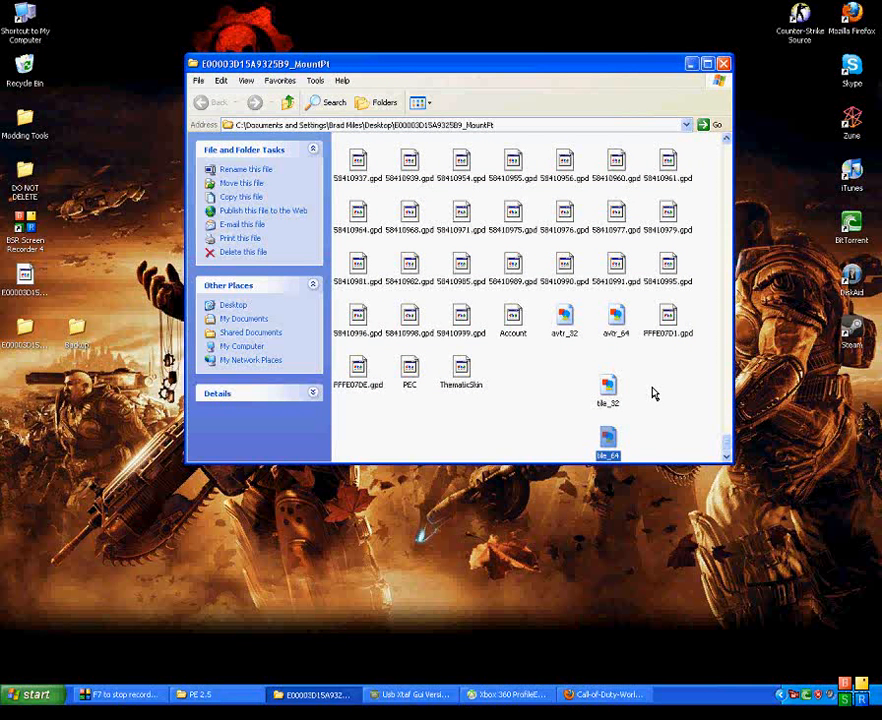
mouse_move(730, 404)
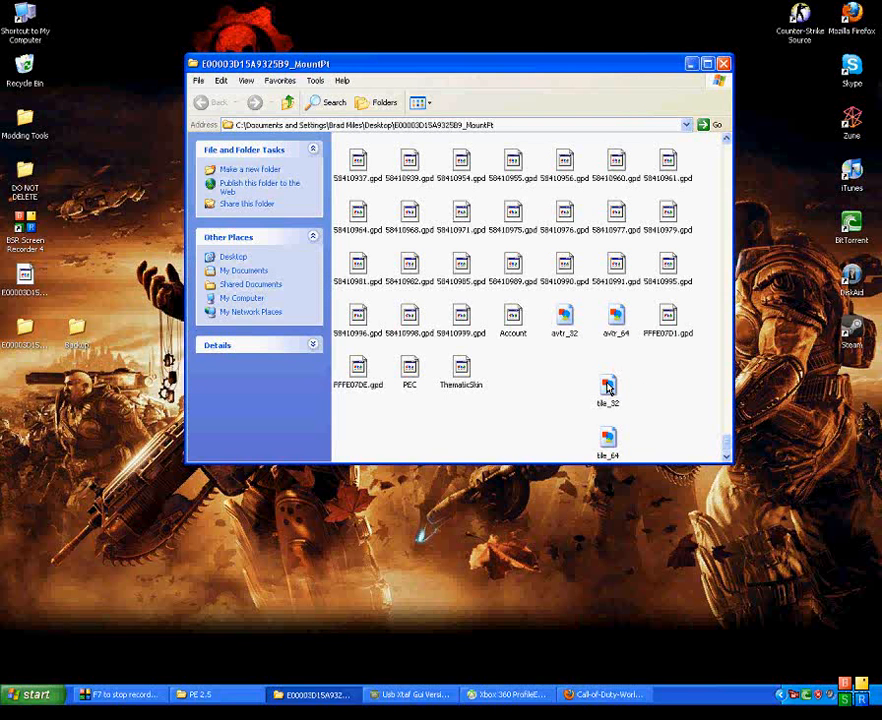
Check tile_32's options and close the mount folder window.
right_click(606, 386)
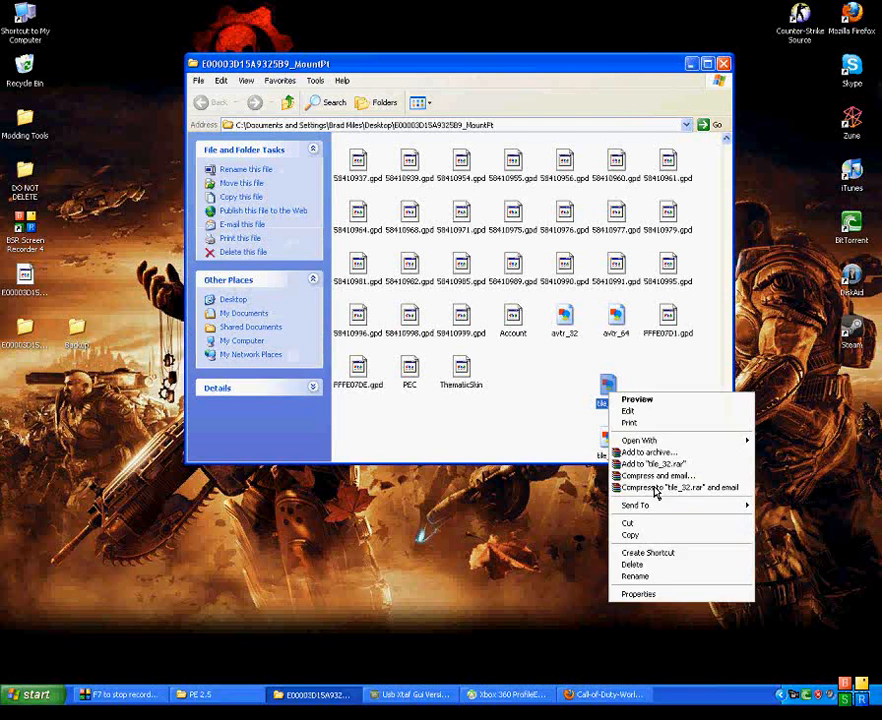
left_click(638, 594)
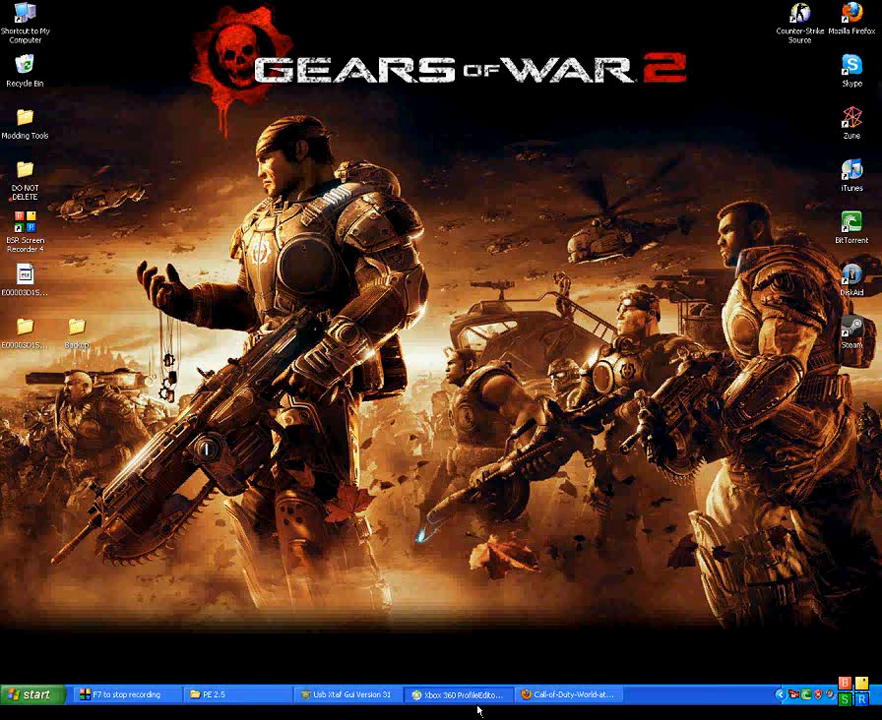
Save the edited profile in Profile Editor and close the PE 2.5 folder window.
left_click(460, 692)
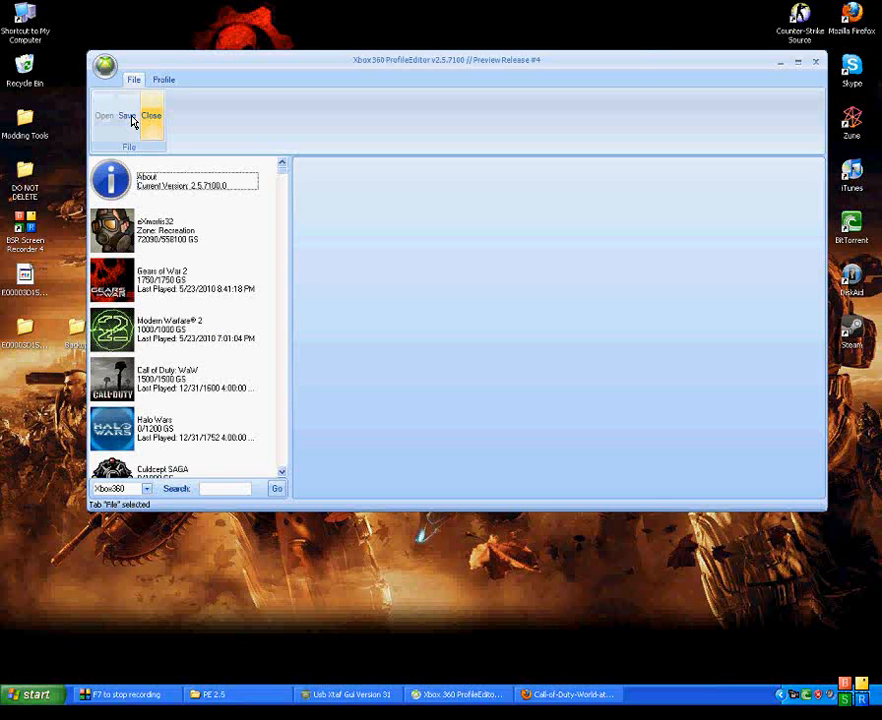
left_click(152, 114)
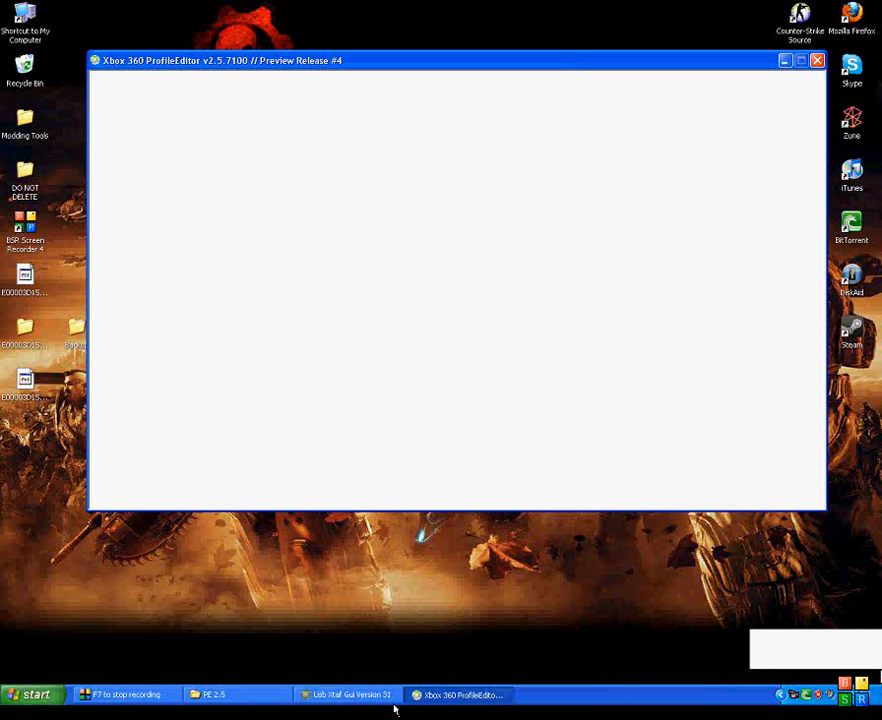
left_click(212, 692)
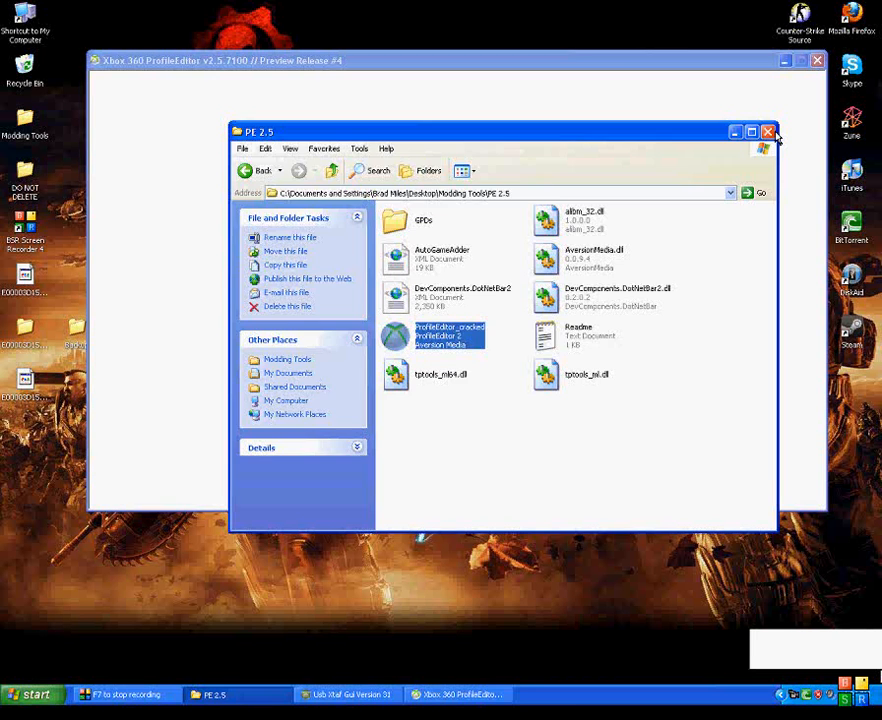
left_click(764, 130)
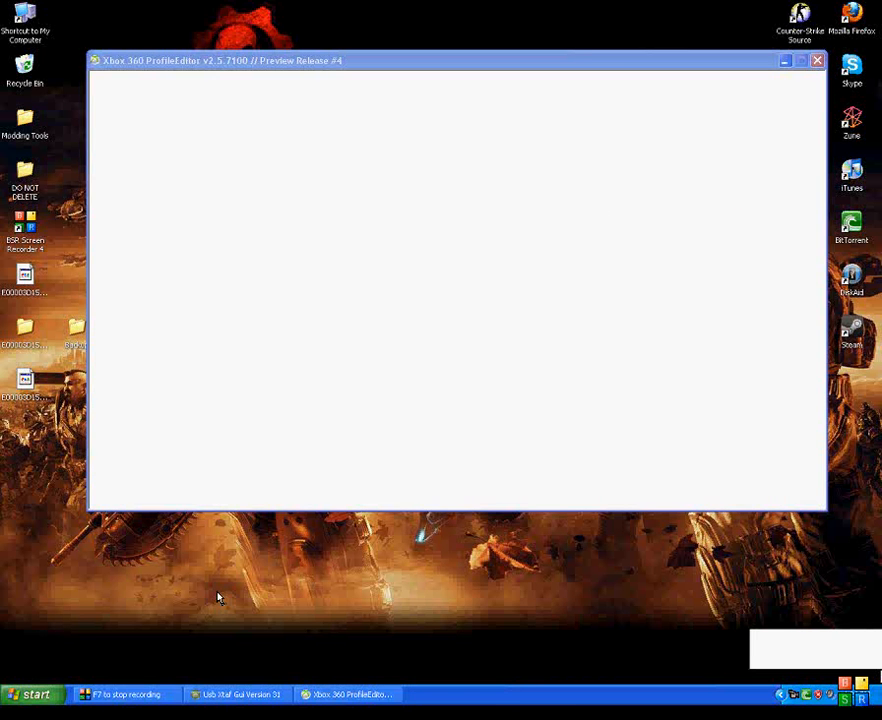
mouse_move(228, 580)
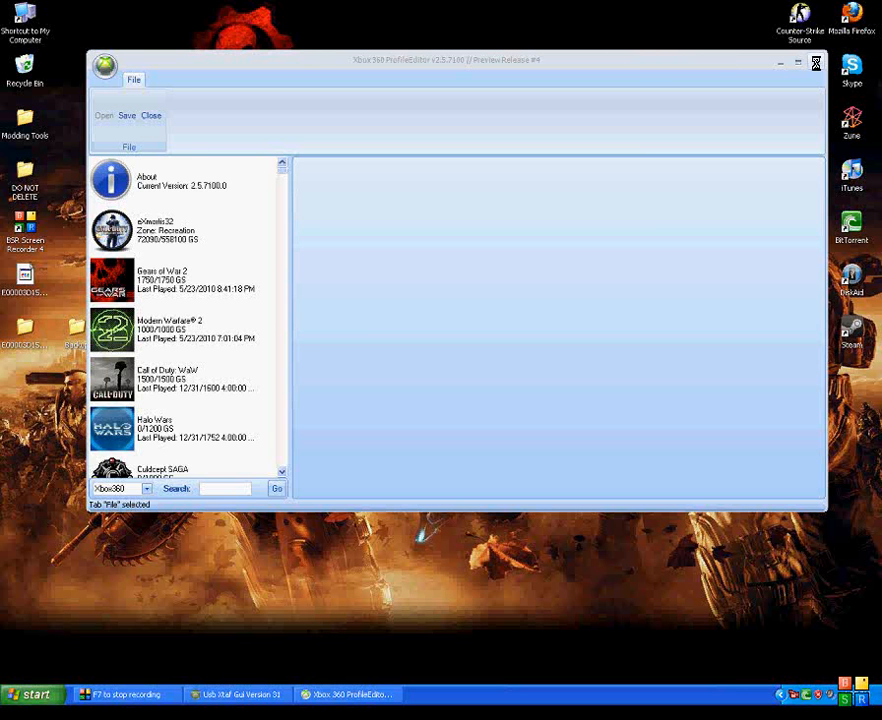
Close the profile editor and browse into Modding Tools > modio in Explorer.
left_click(812, 62)
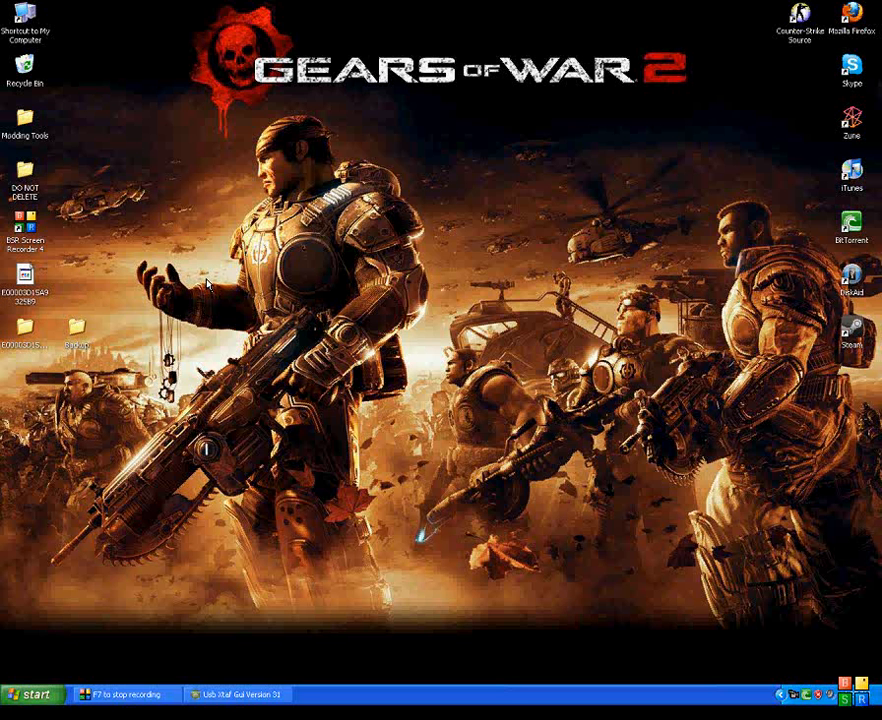
double_click(26, 124)
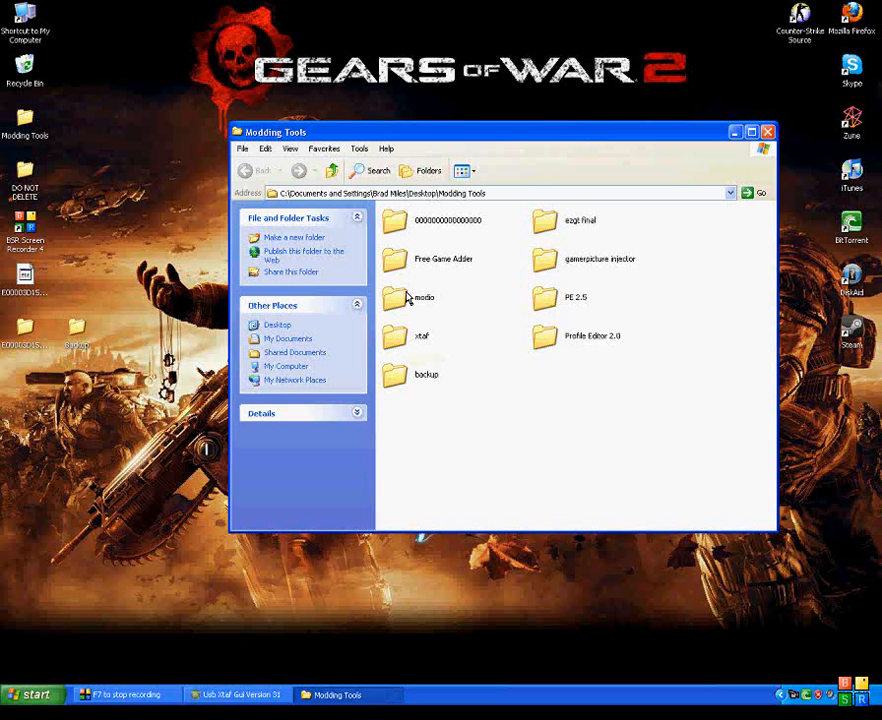
double_click(398, 298)
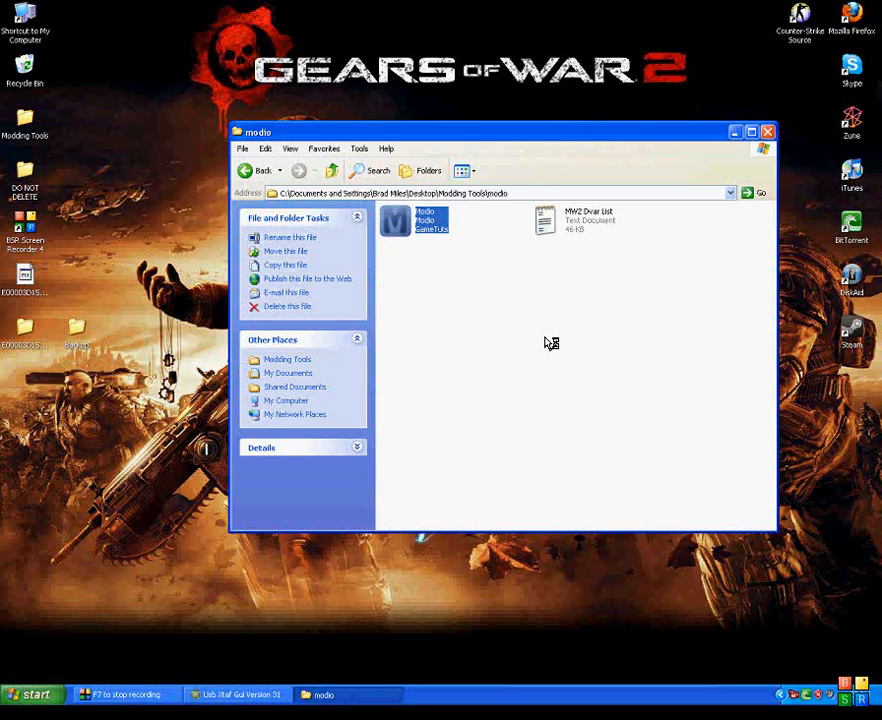
mouse_move(546, 344)
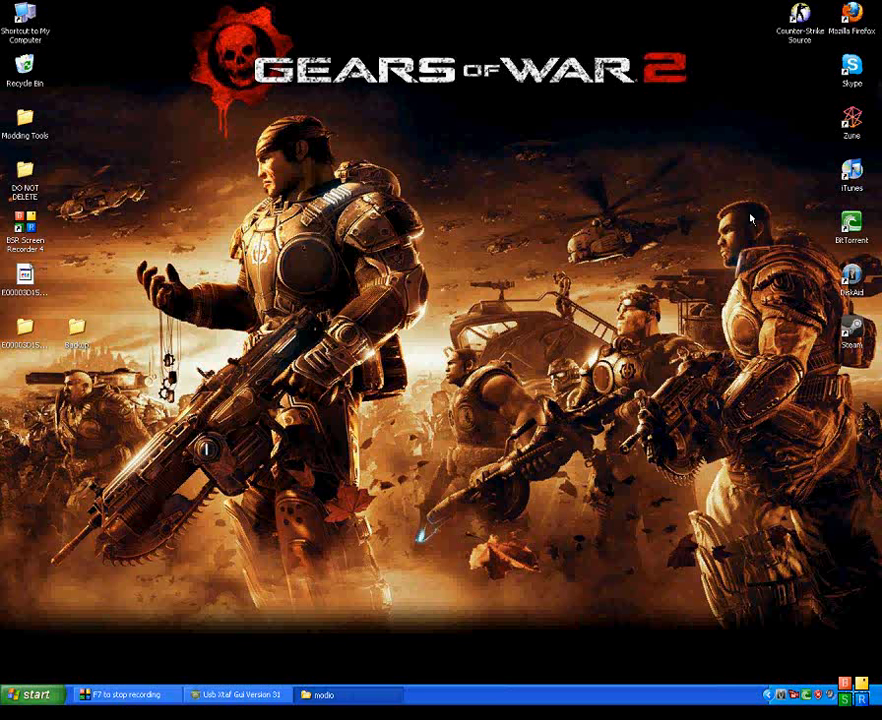
mouse_move(762, 208)
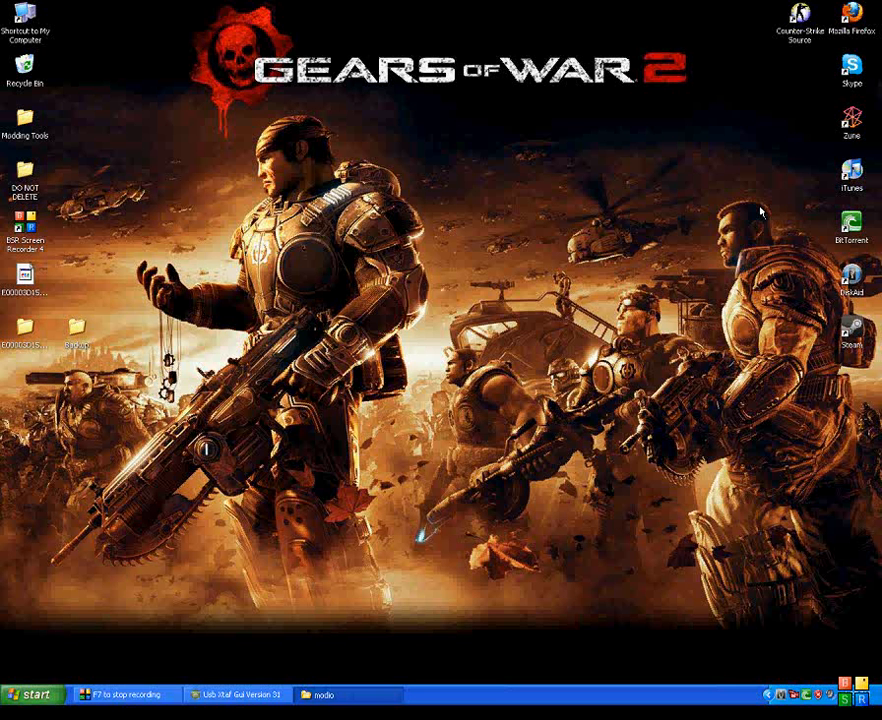
mouse_move(752, 204)
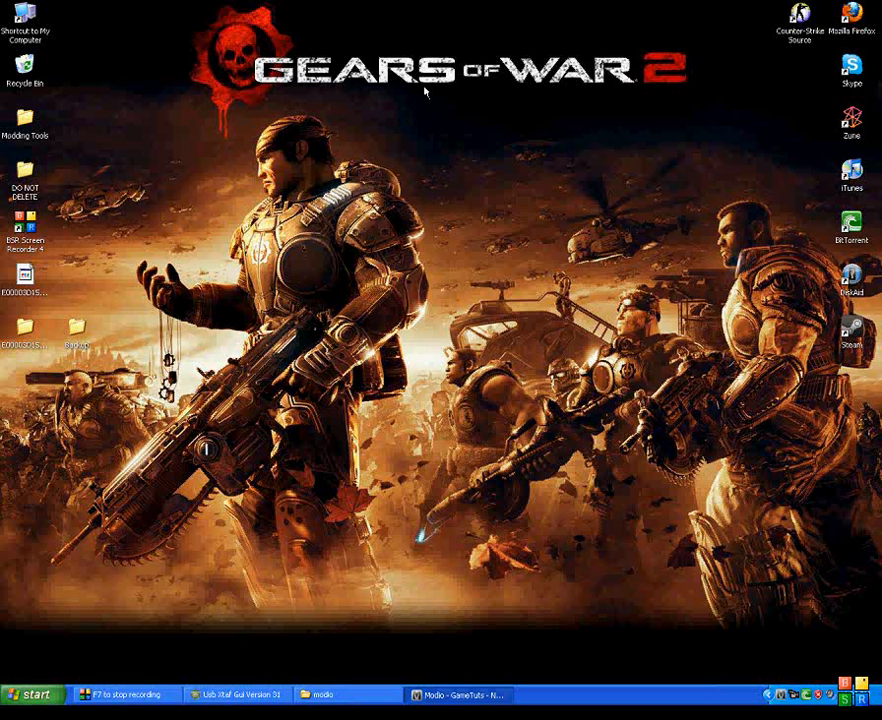
Load the modded profile in Modio, Rehash and Resign it, then close Modio.
left_click(466, 690)
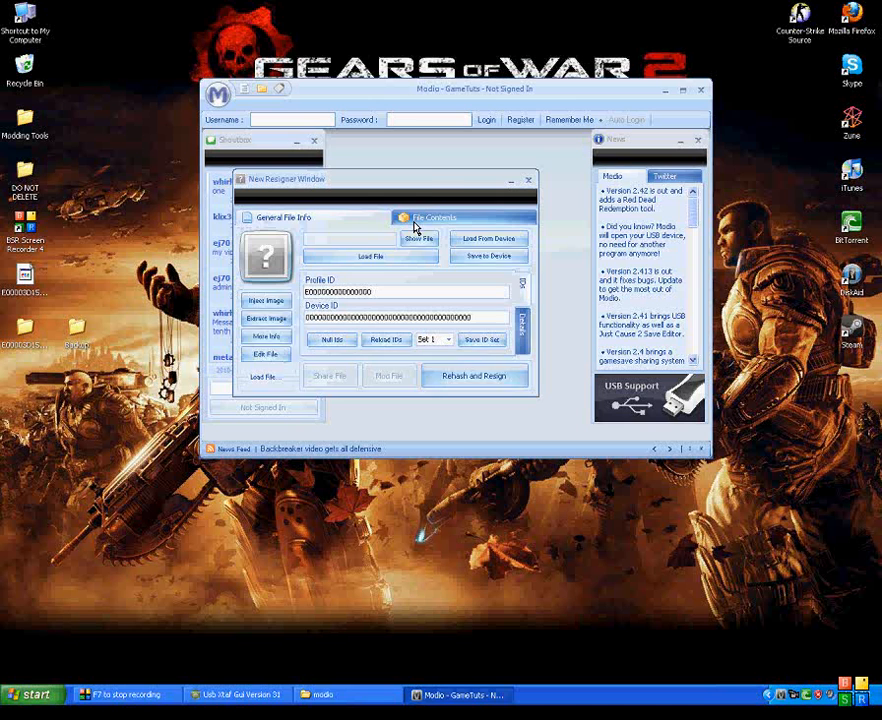
left_click(428, 216)
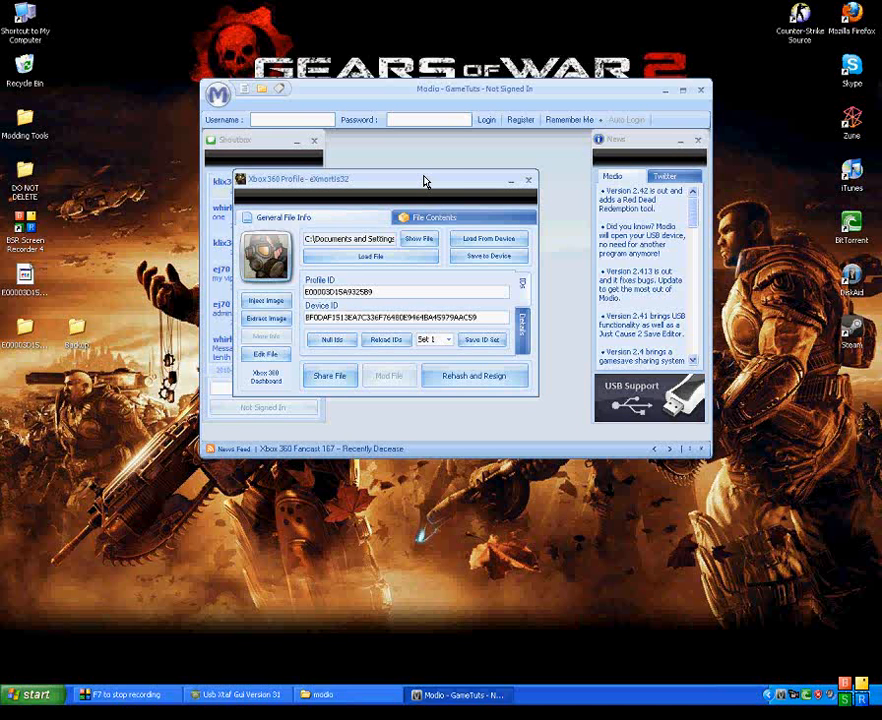
mouse_move(268, 272)
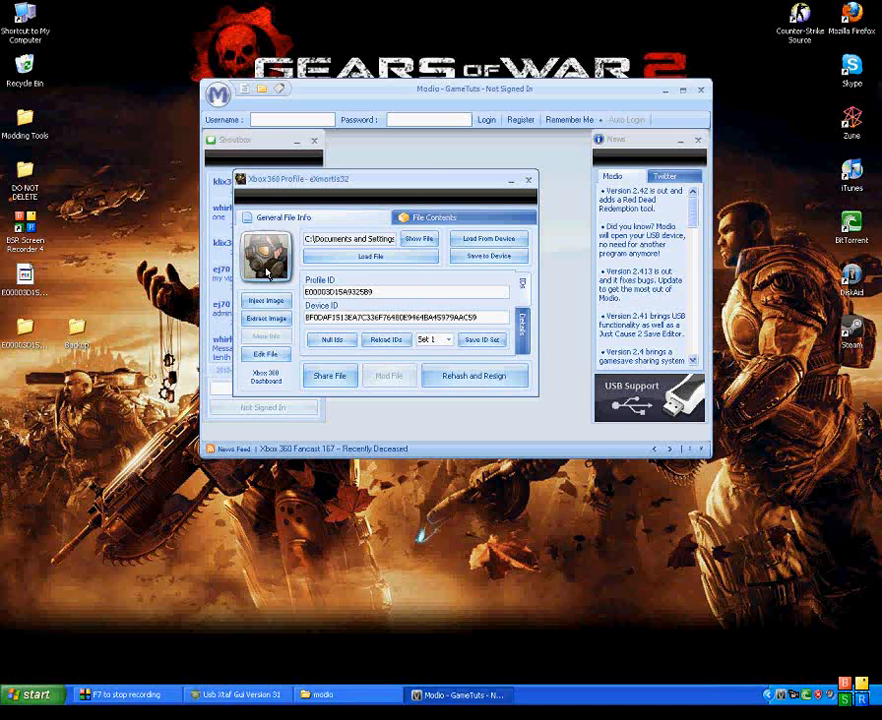
left_click_drag(384, 180, 424, 184)
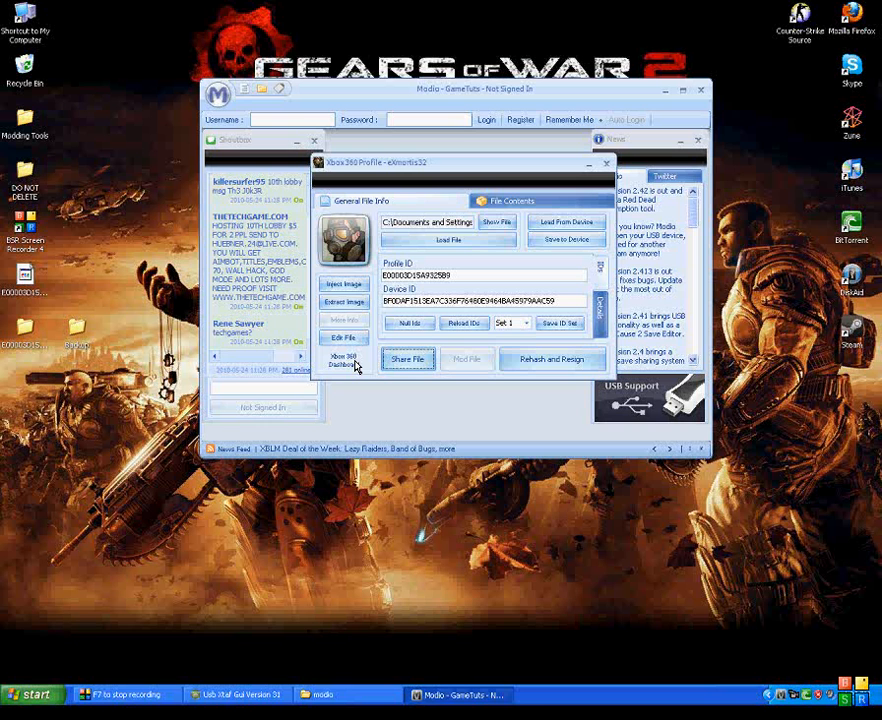
mouse_move(348, 366)
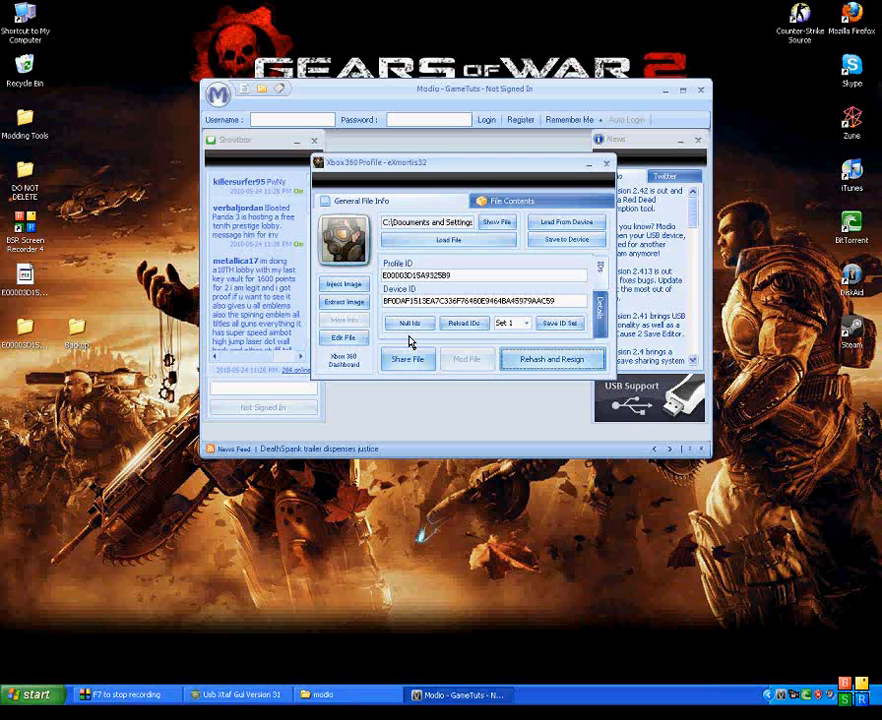
left_click(604, 164)
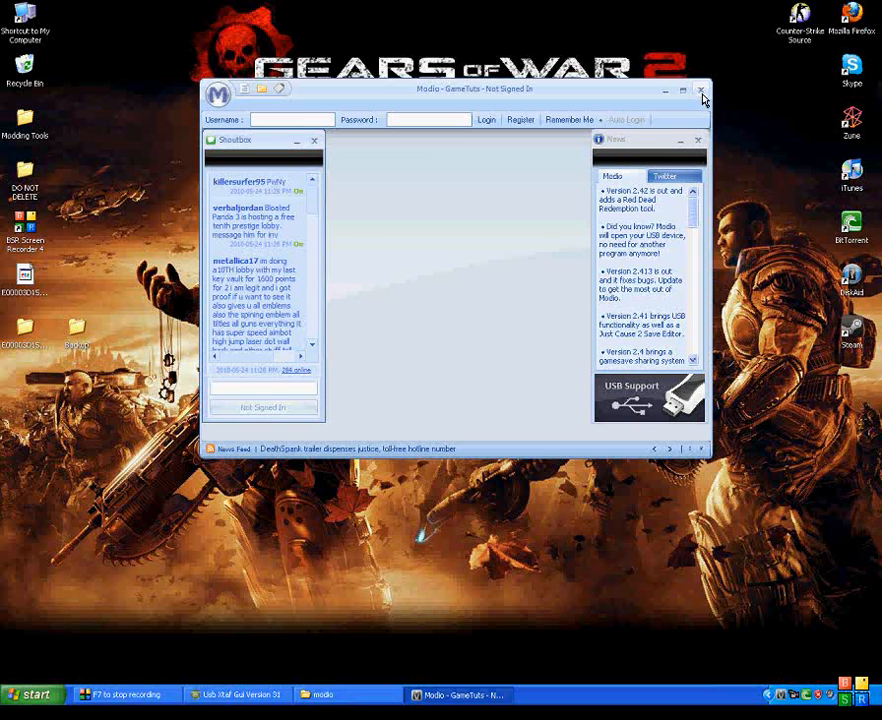
left_click(698, 90)
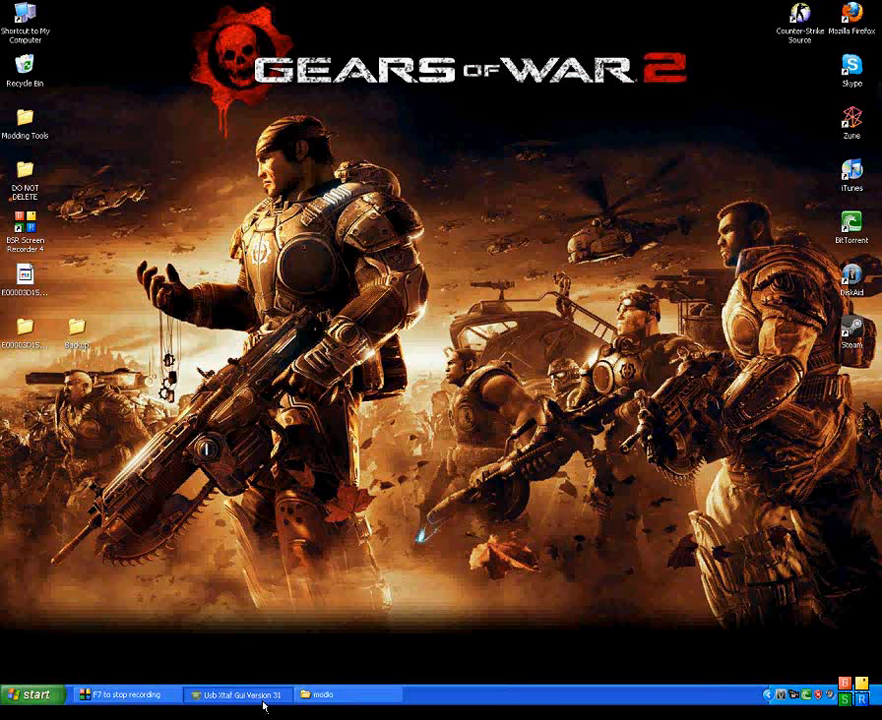
Restore Usb Xtaf Gui, let the profile injection finish, then close it and the modio folder.
left_click(240, 688)
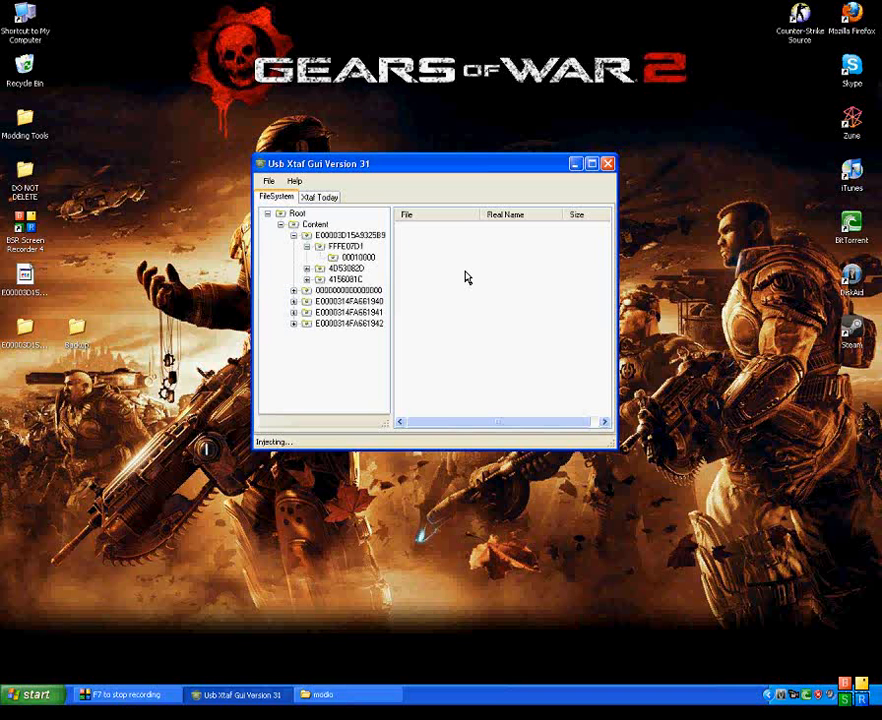
mouse_move(280, 448)
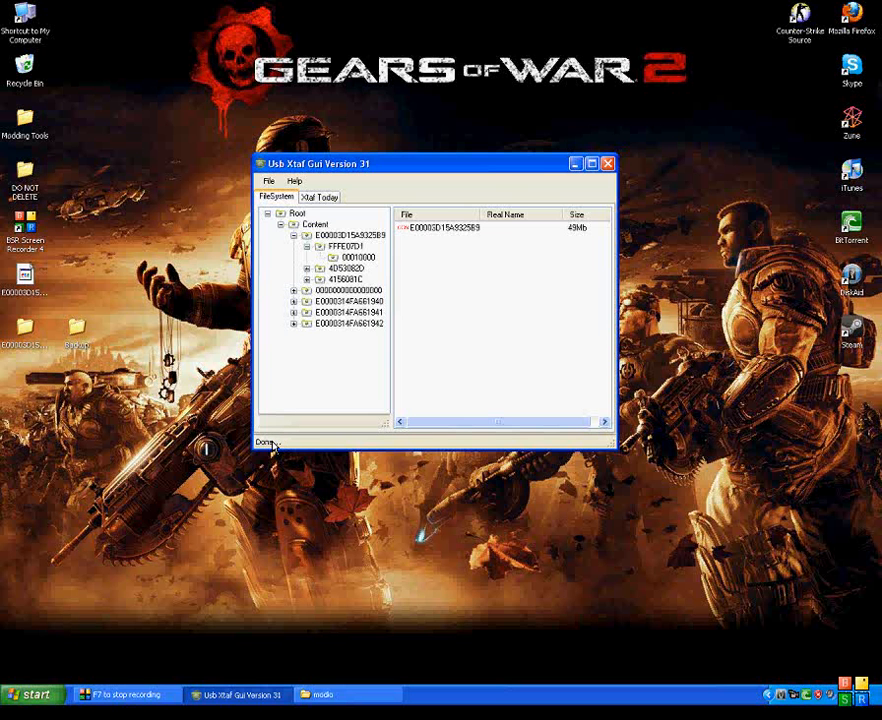
left_click_drag(432, 164, 348, 166)
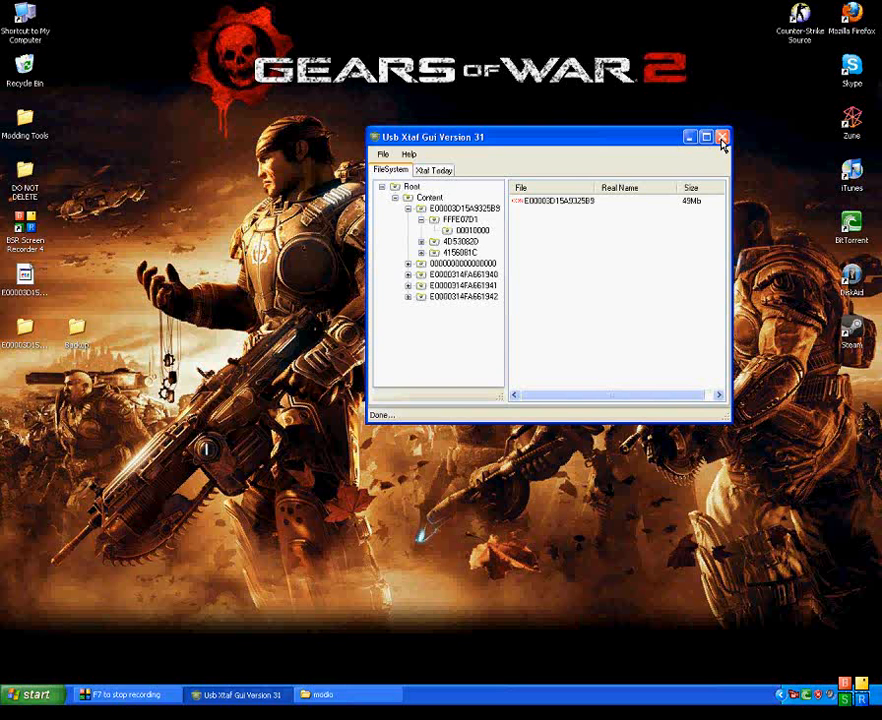
left_click(720, 136)
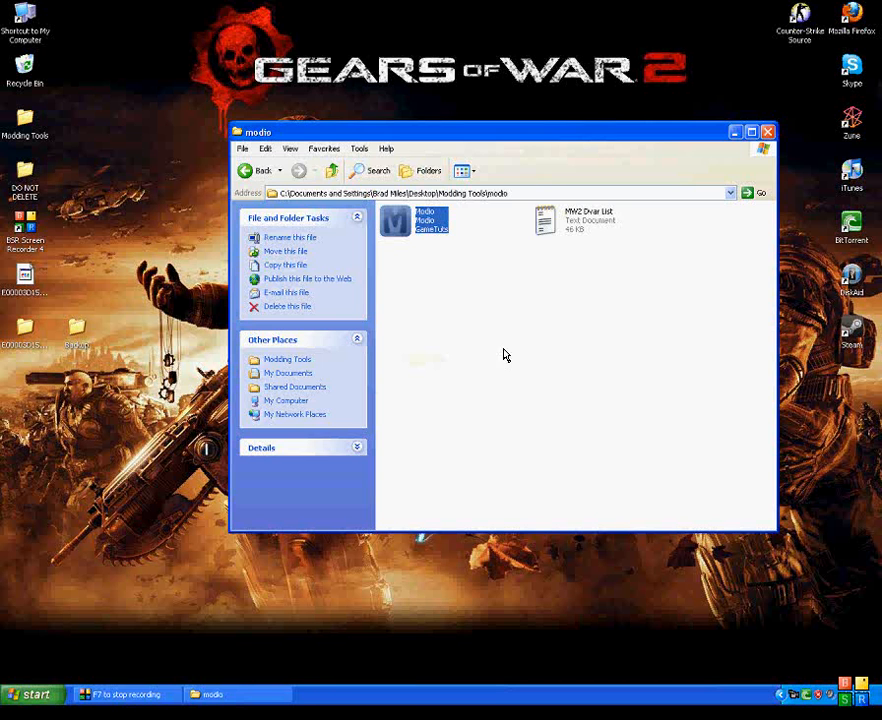
left_click(768, 132)
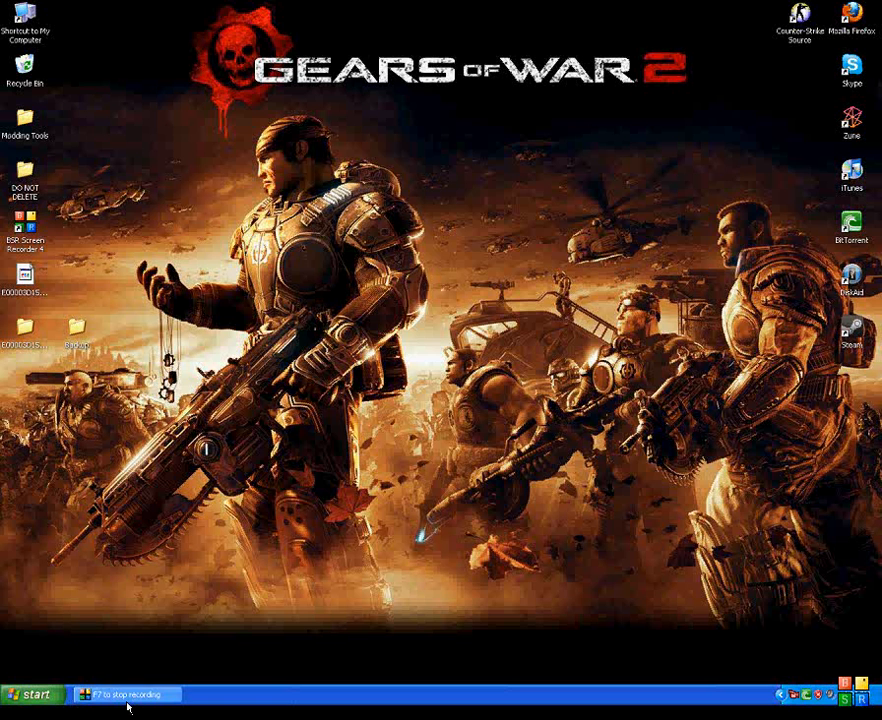
Bring up the BB Screen Recorder window to stop the recording.
left_click(130, 692)
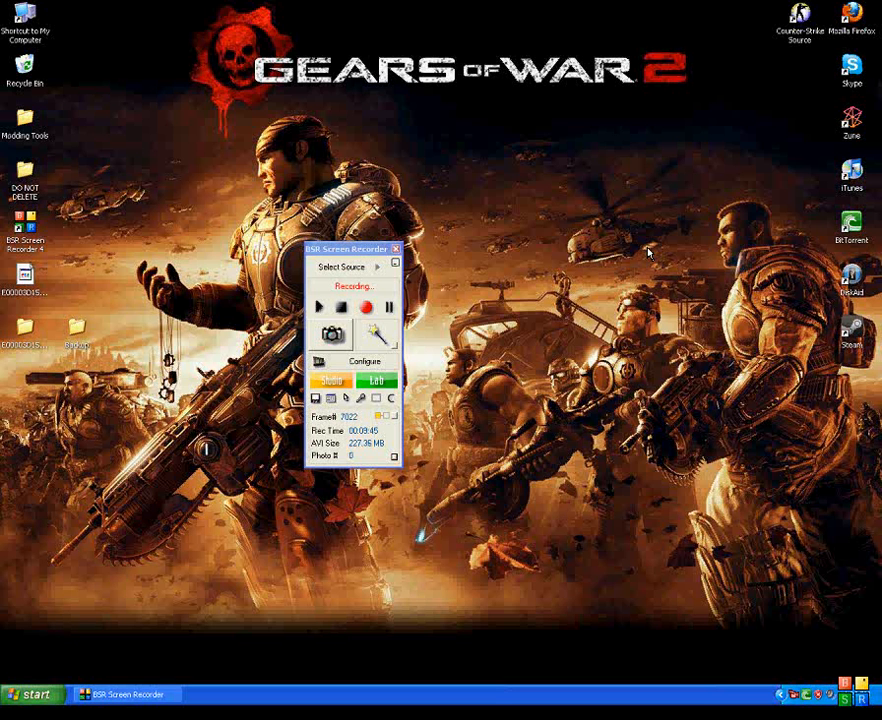
mouse_move(670, 480)
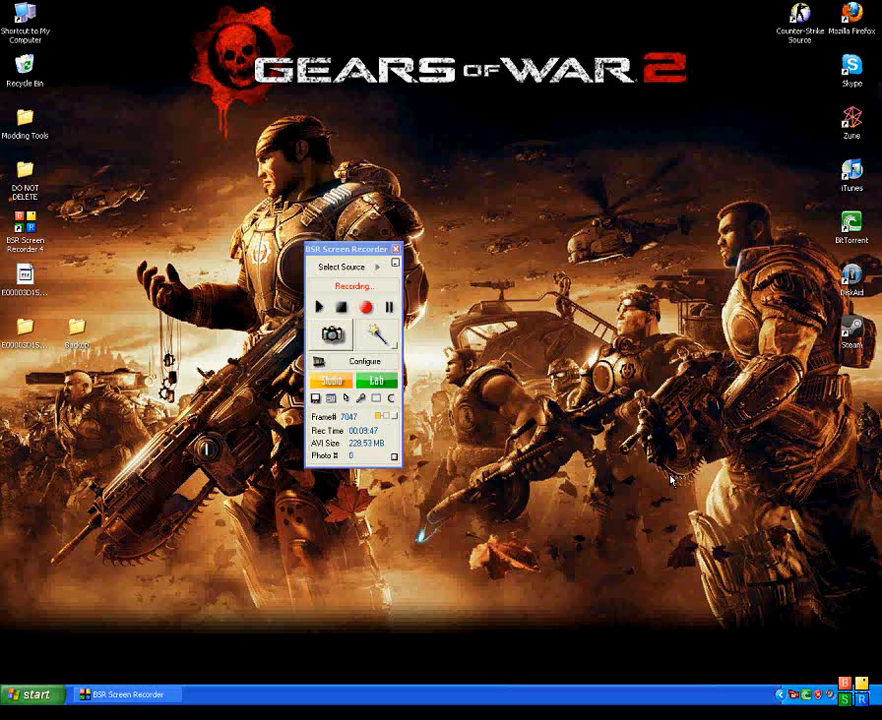
mouse_move(628, 448)
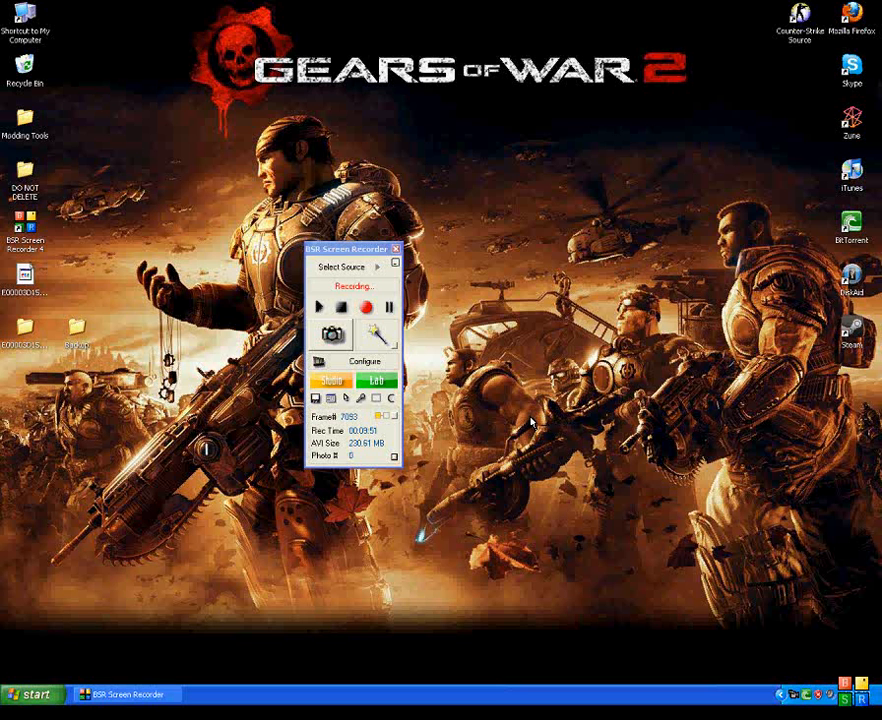
mouse_move(528, 344)
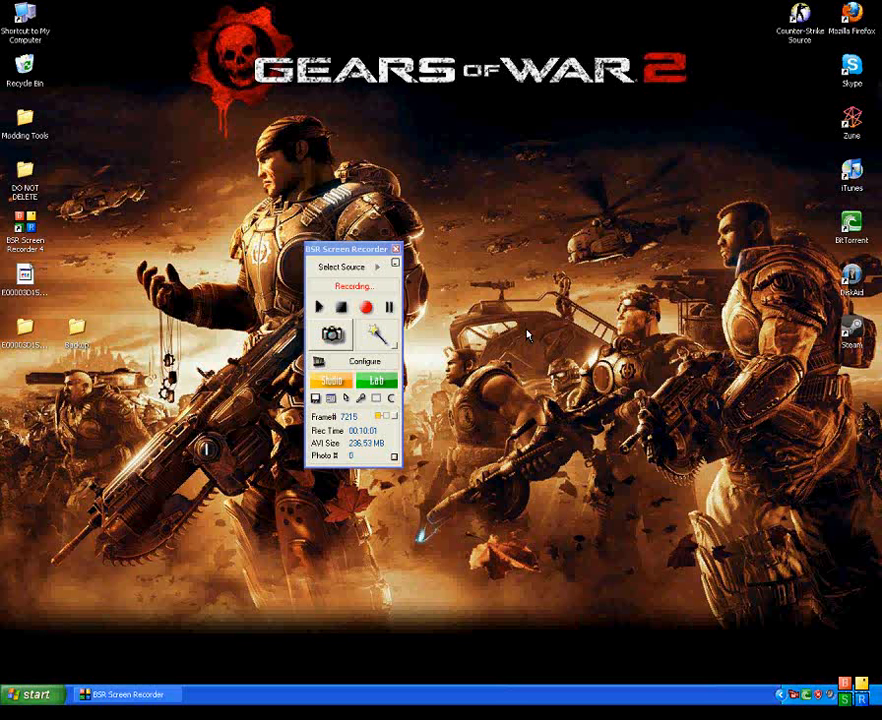
mouse_move(408, 260)
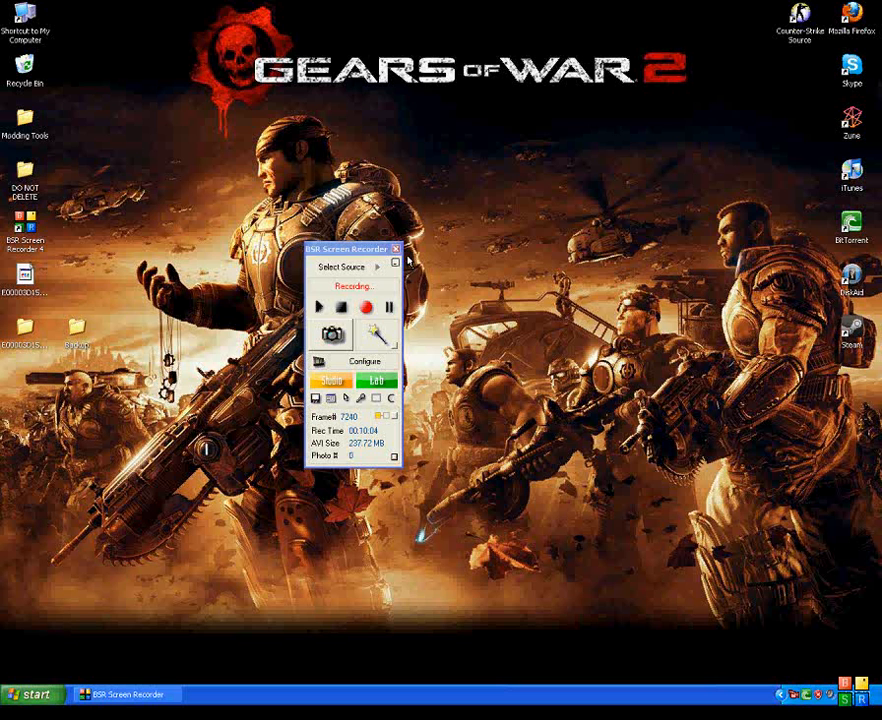
mouse_move(484, 274)
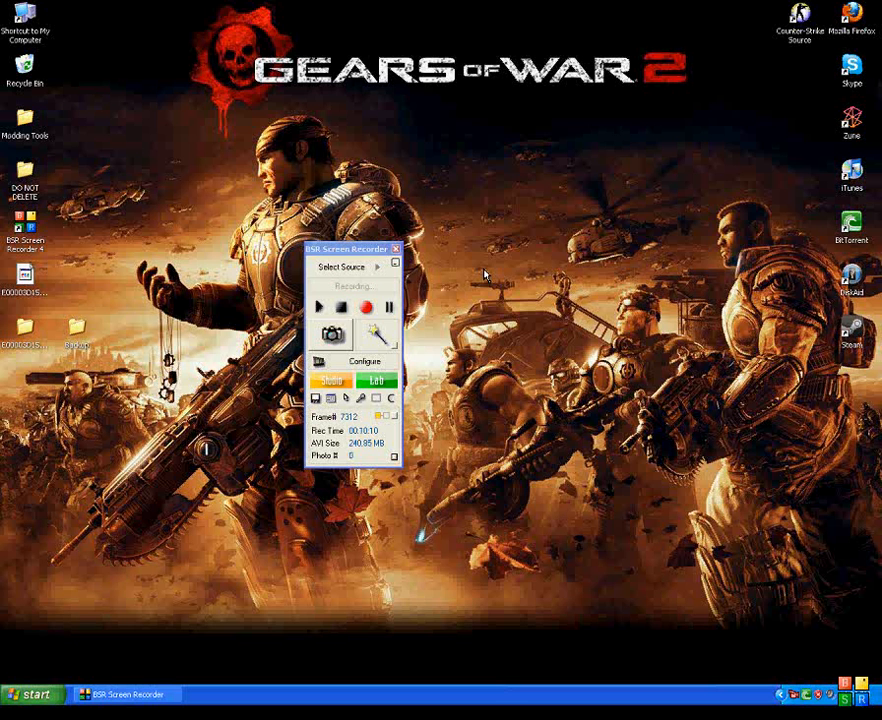
mouse_move(428, 336)
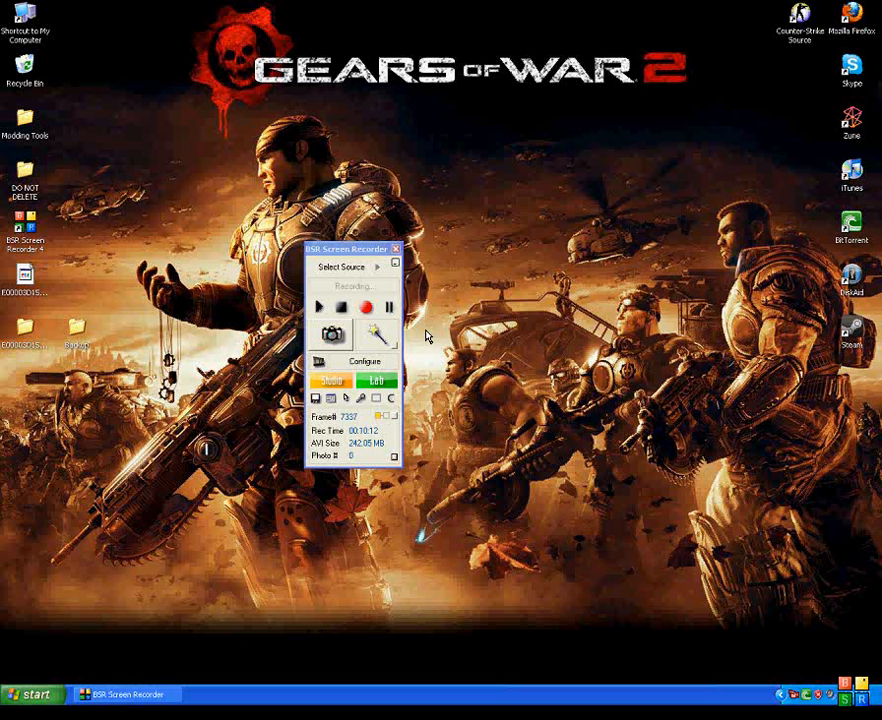